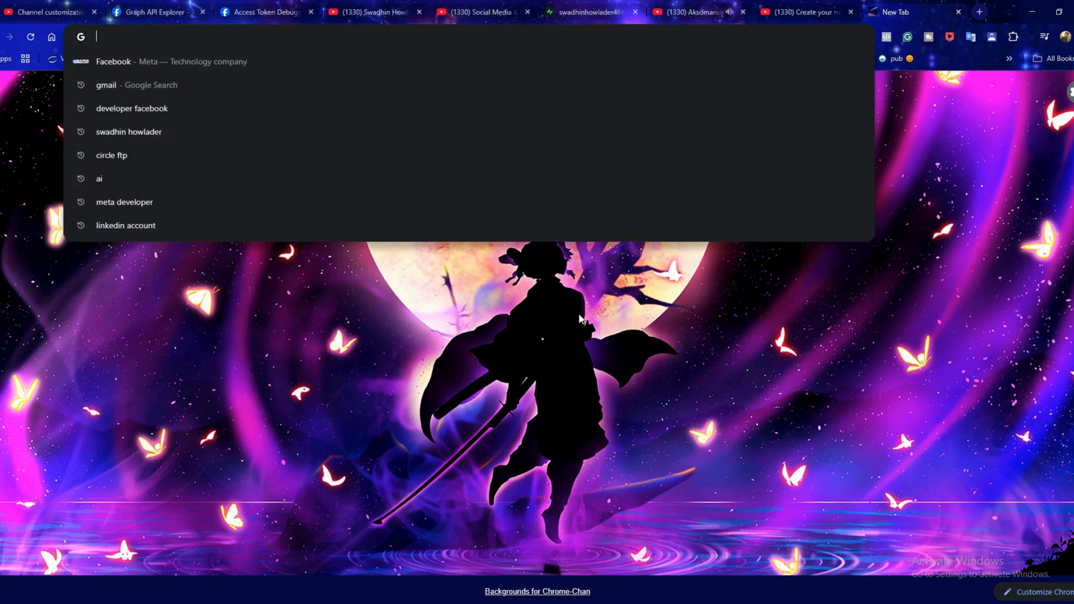
# - Search Google for the Facebook developer site and open the Meta for Developers result
pyautogui.write('devloper faceb')
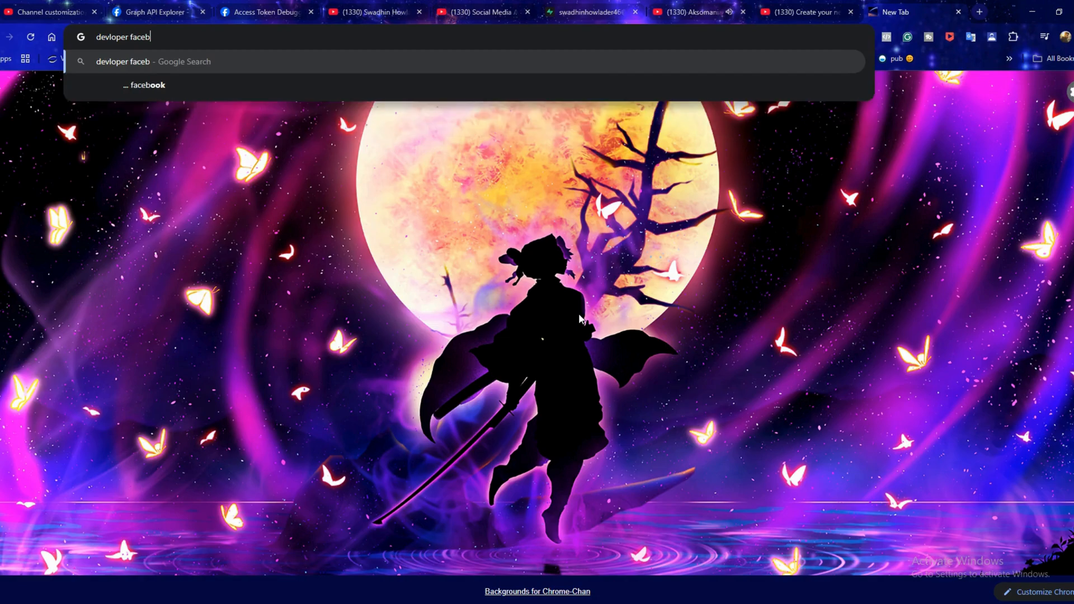
pyautogui.press('Enter')
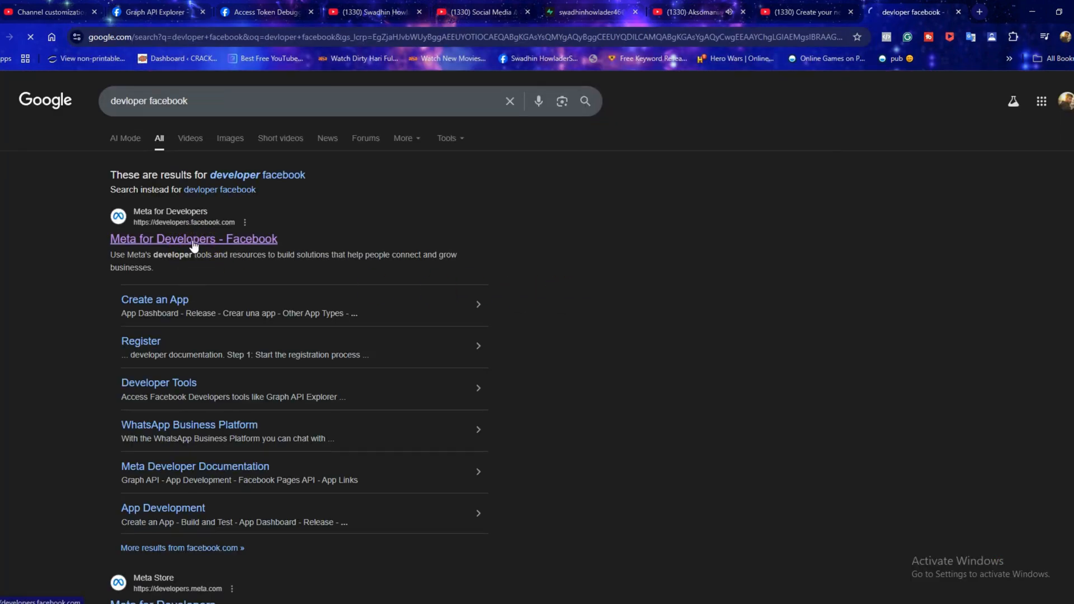
pyautogui.click(193, 238)
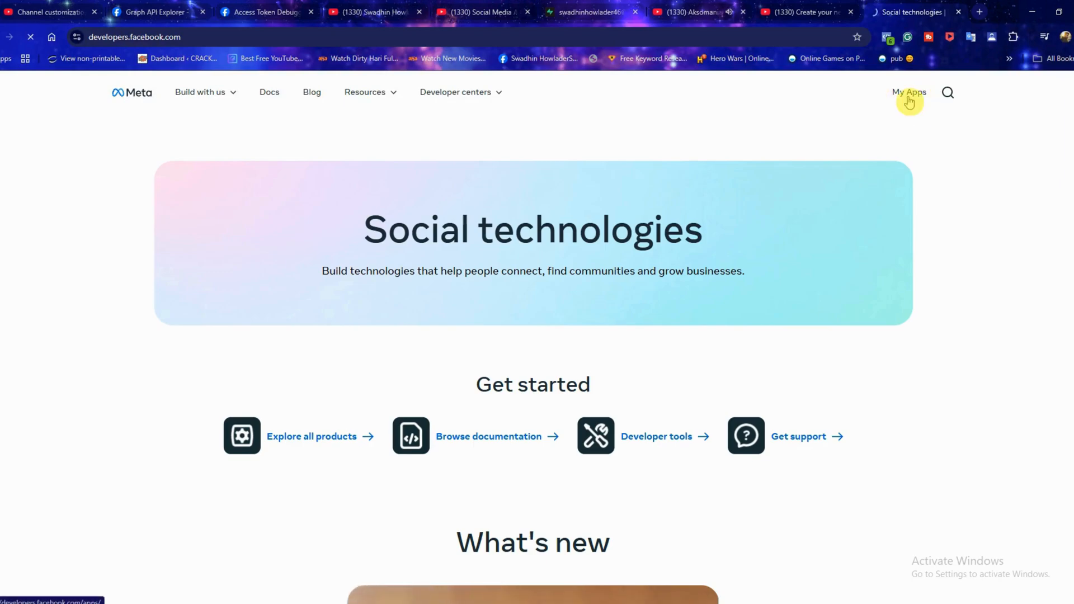
# - Start a new app from My Apps named 'image generate automation' and continue to use cases
pyautogui.click(909, 92)
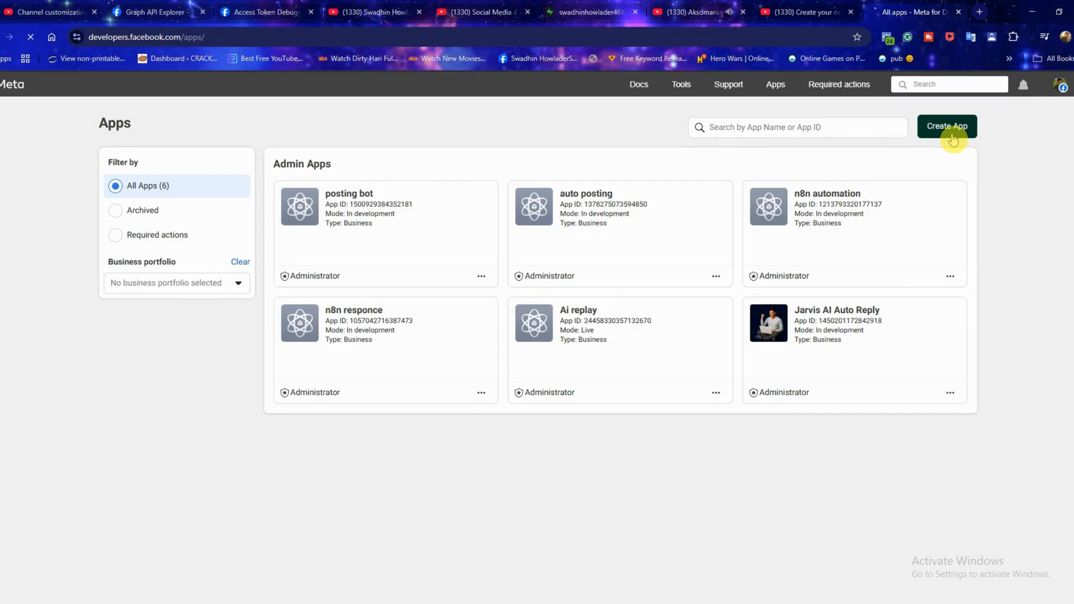
pyautogui.click(947, 126)
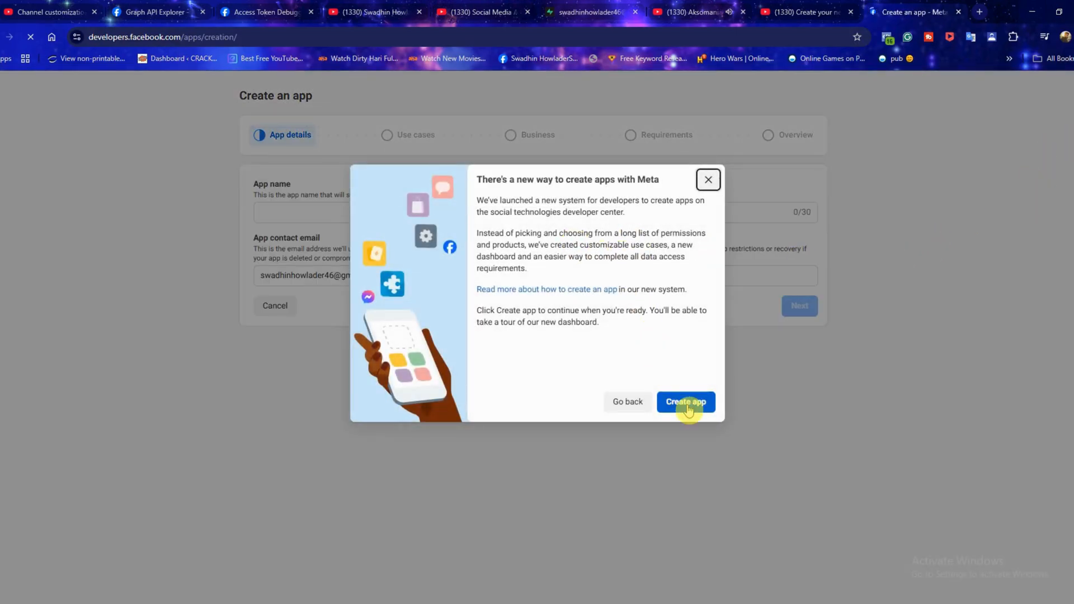
pyautogui.click(685, 402)
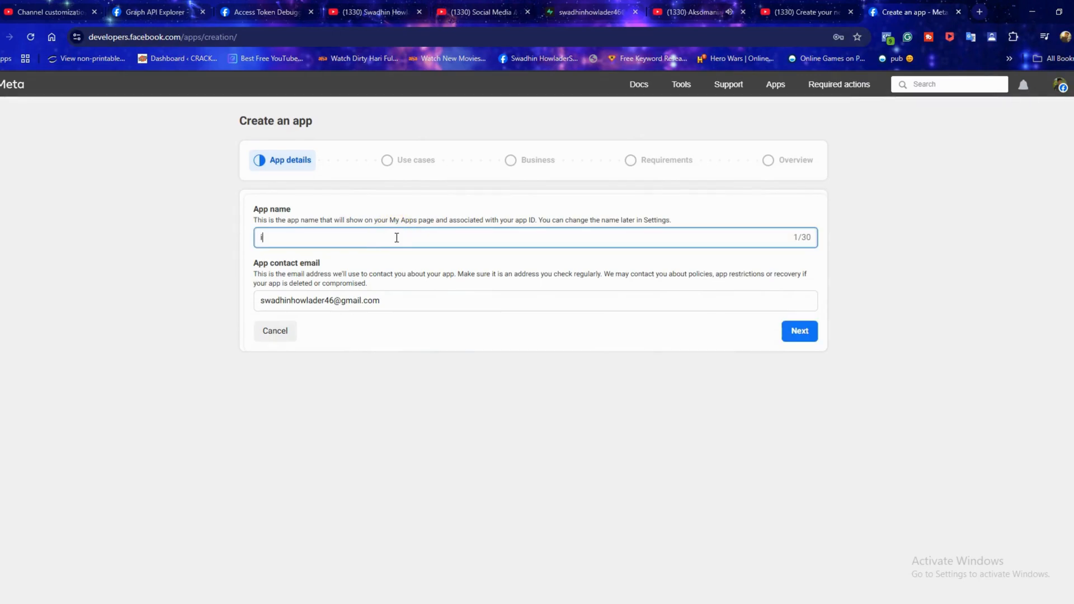
pyautogui.write('image generate')
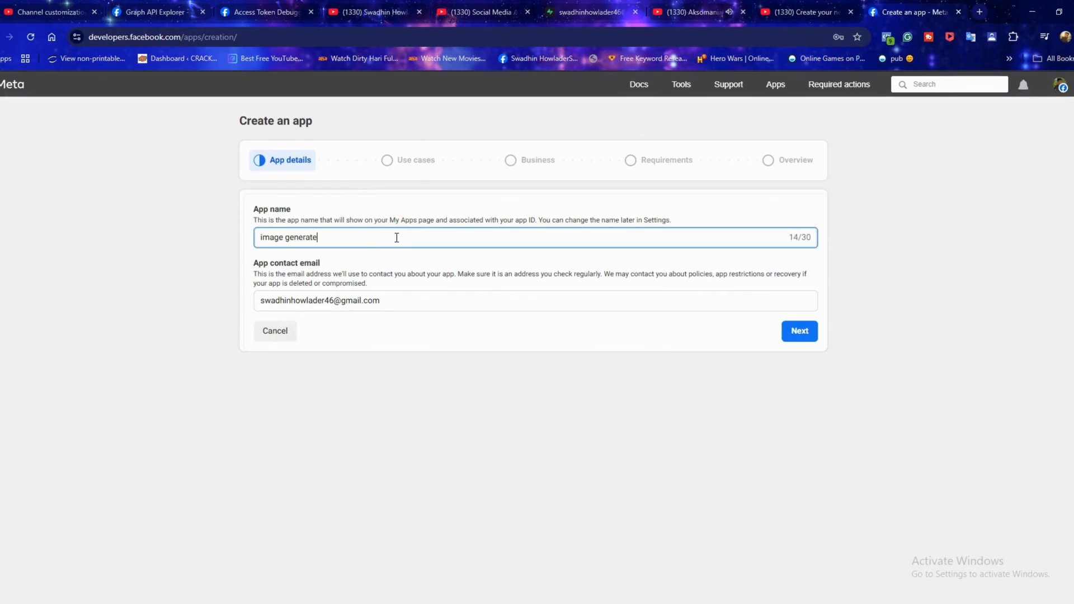
pyautogui.write('automation')
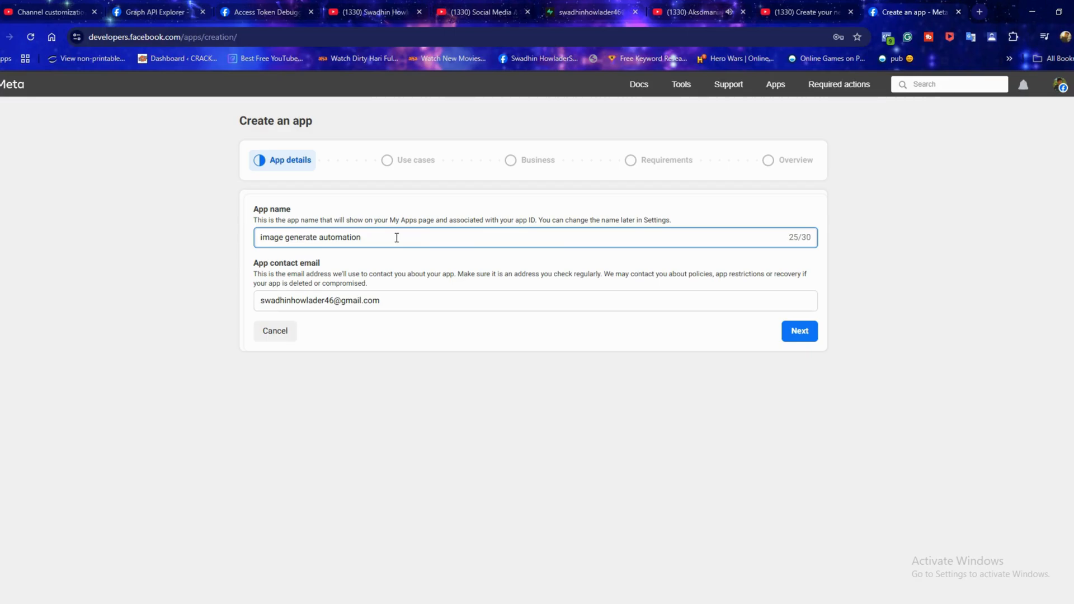
pyautogui.click(799, 331)
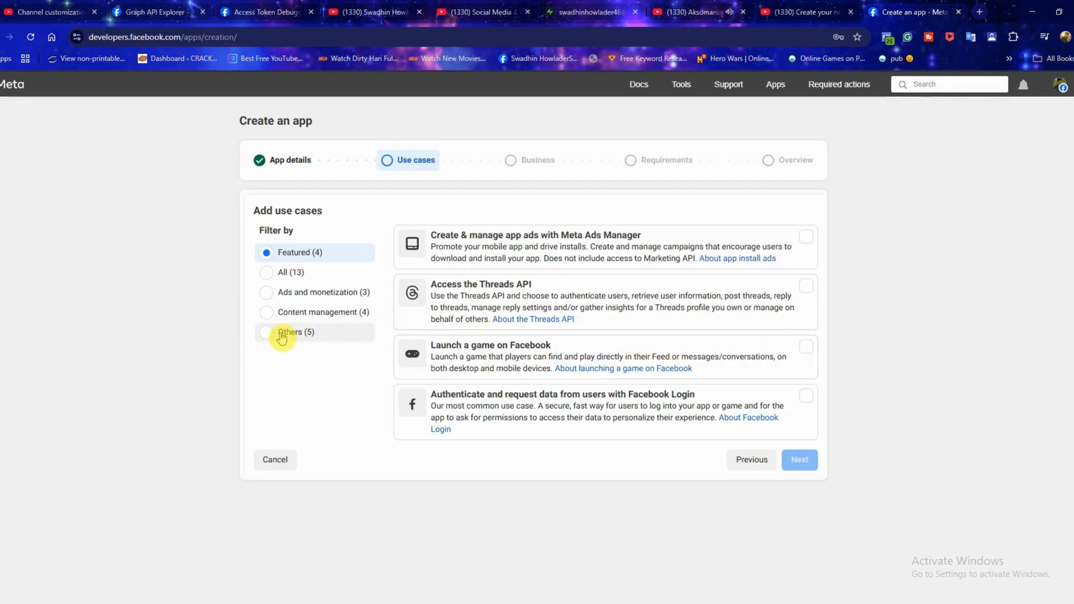
# - Pick the Other use case and Business app type, then create the app
pyautogui.click(295, 332)
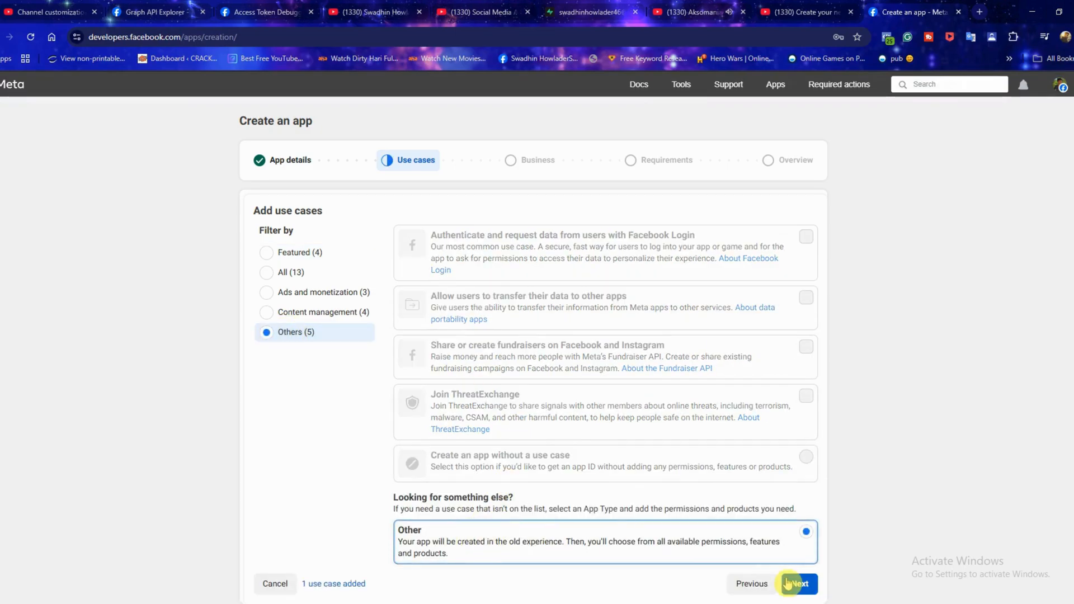
pyautogui.click(799, 583)
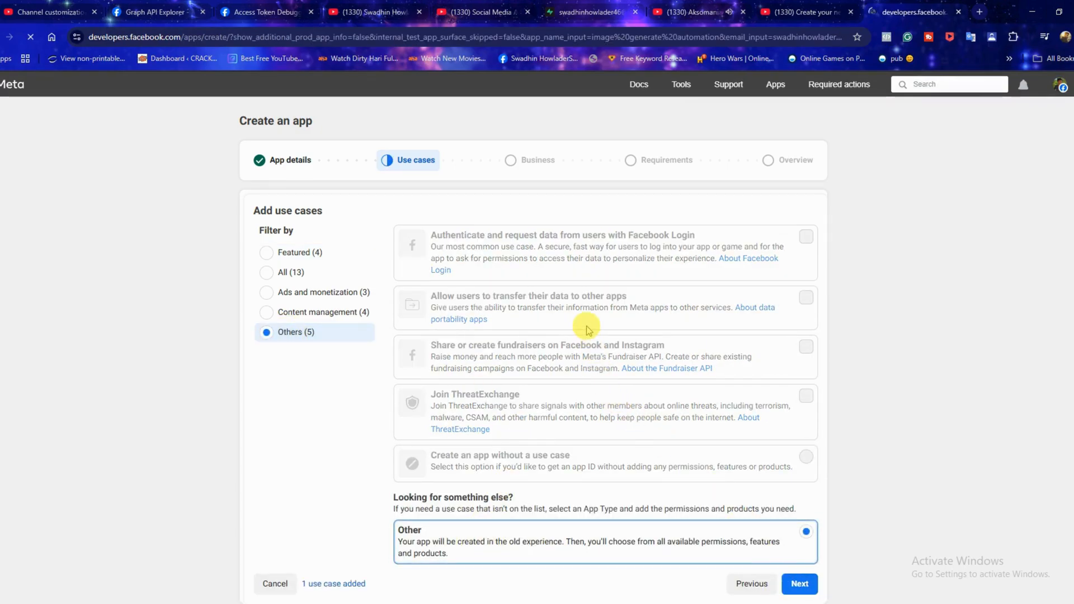
pyautogui.click(798, 584)
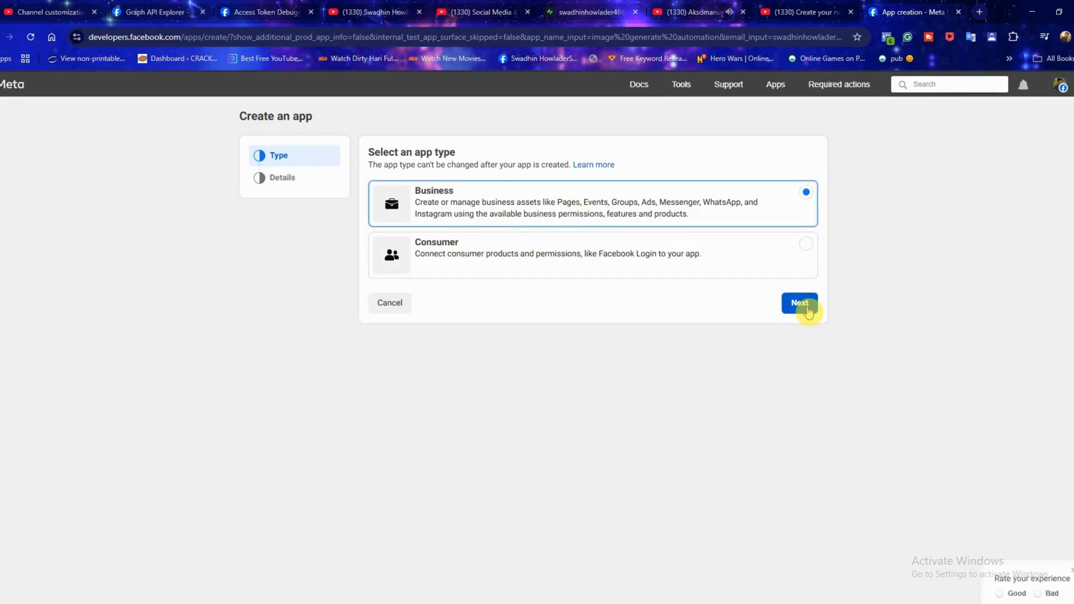
pyautogui.click(799, 303)
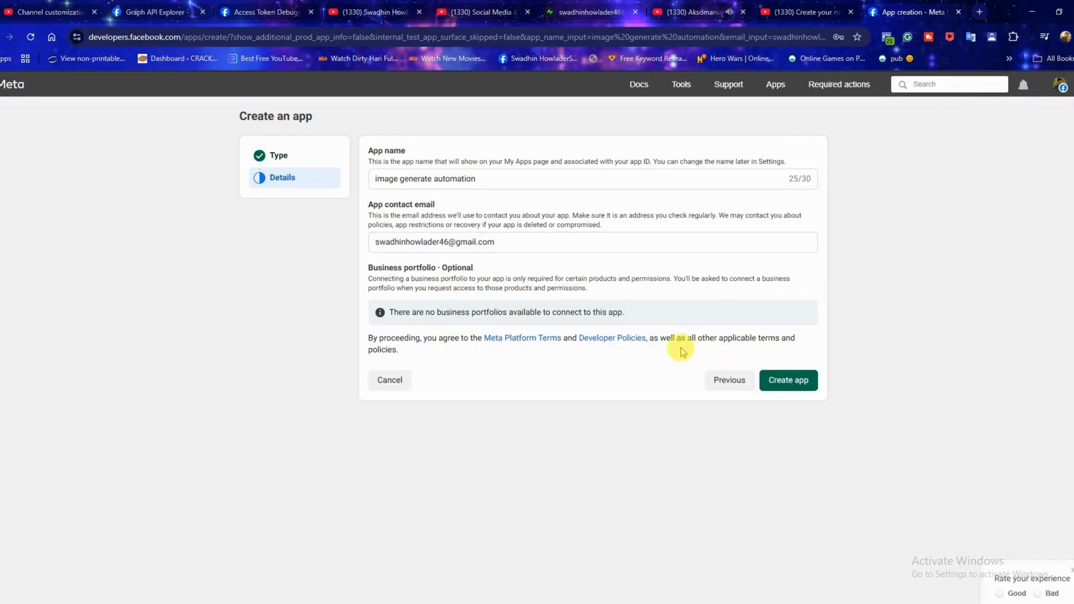
pyautogui.click(787, 381)
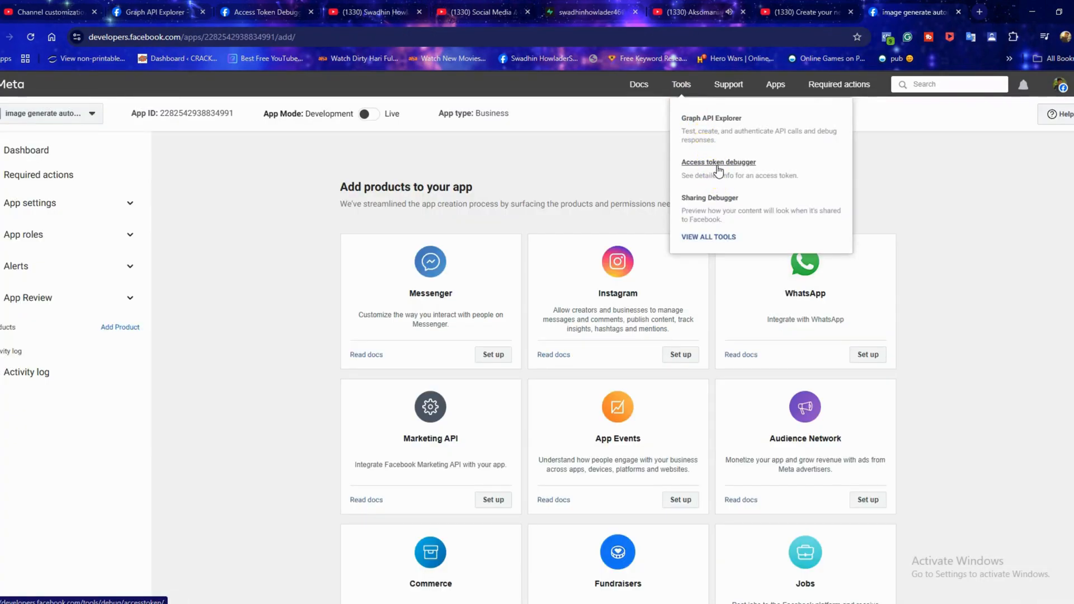
# - Open Graph API Explorer and request a Page access token from the User or Page menu
pyautogui.click(729, 85)
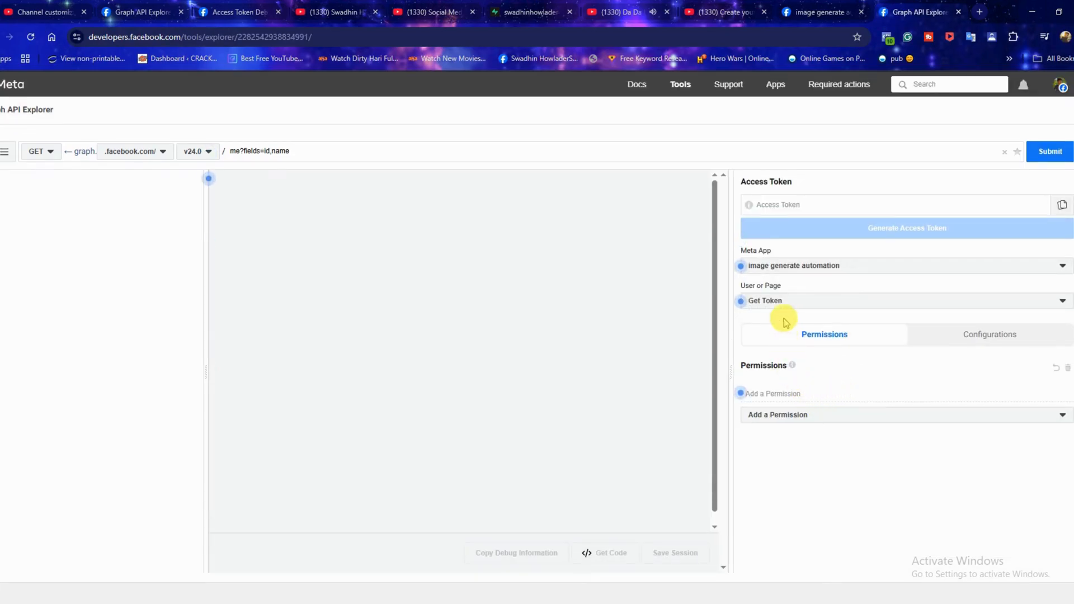
pyautogui.click(903, 300)
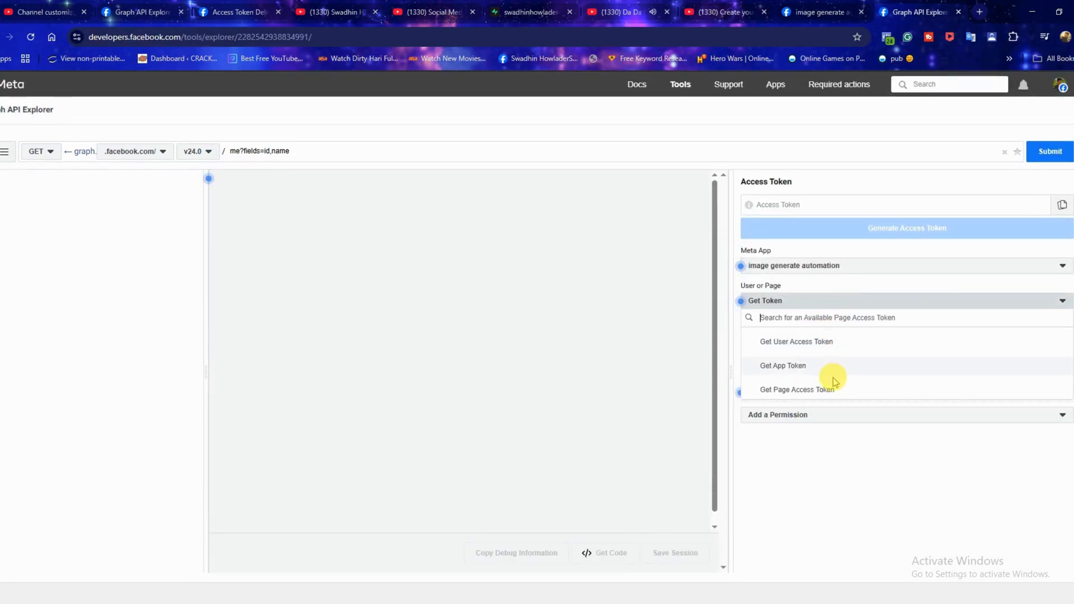
pyautogui.click(796, 341)
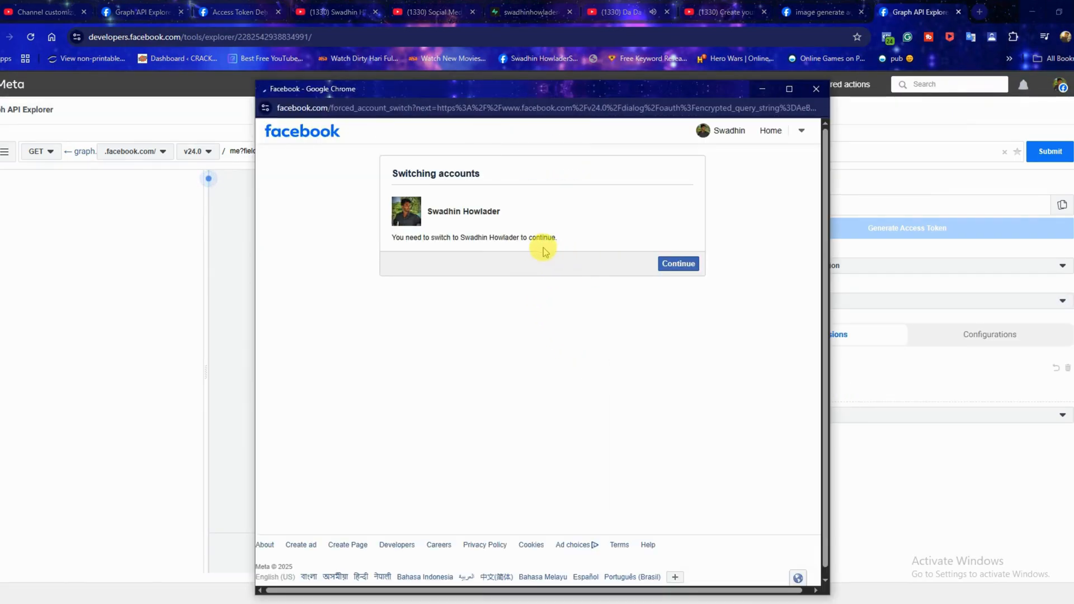
pyautogui.moveTo(644, 264)
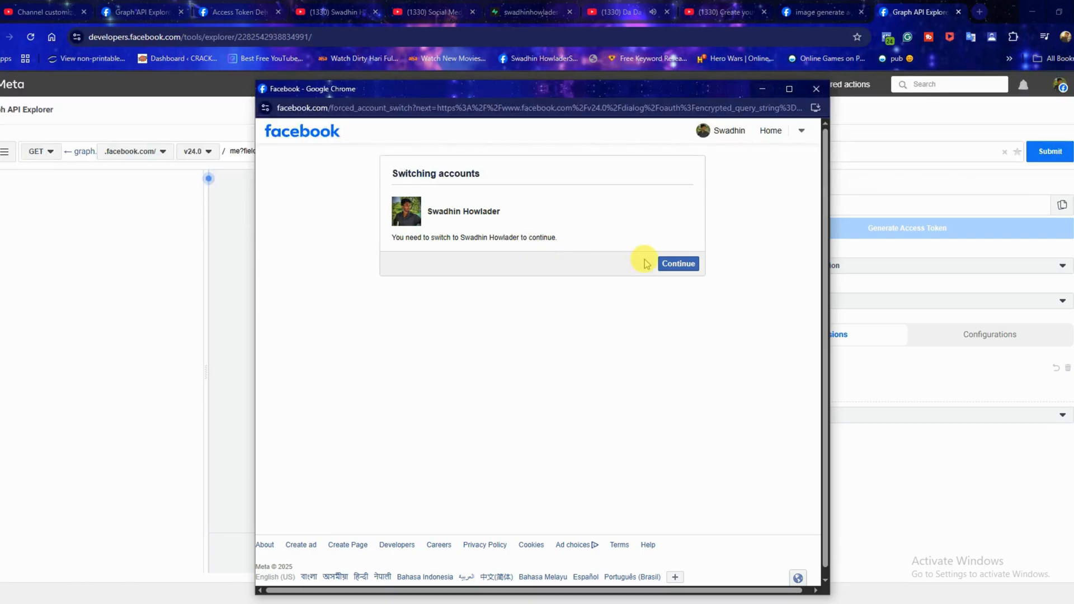
# - Continue as the Facebook user, select the Hà My page, and save the access request
pyautogui.click(678, 264)
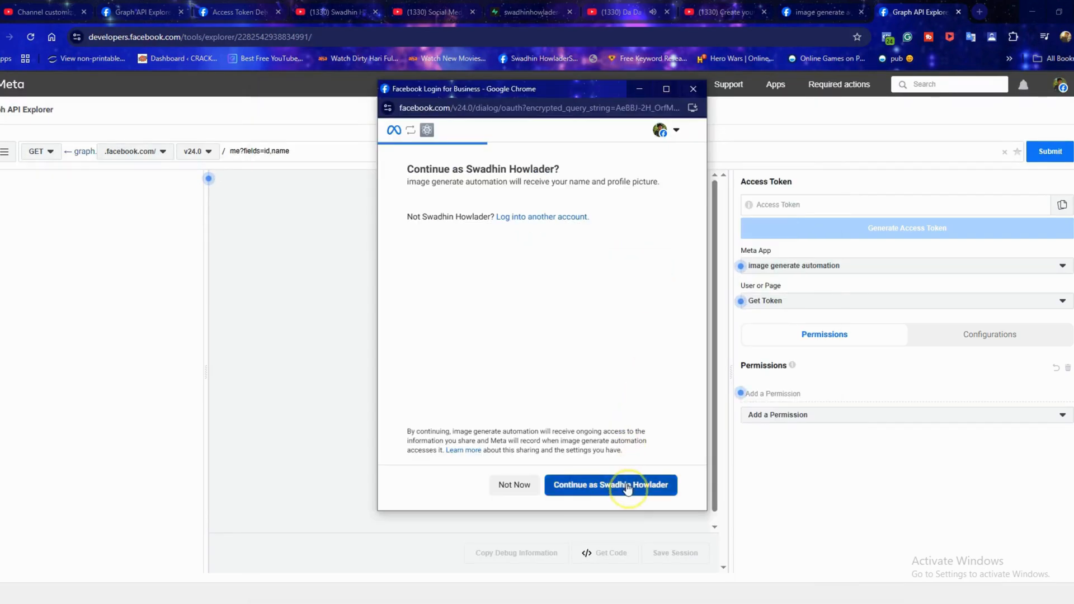
pyautogui.click(610, 485)
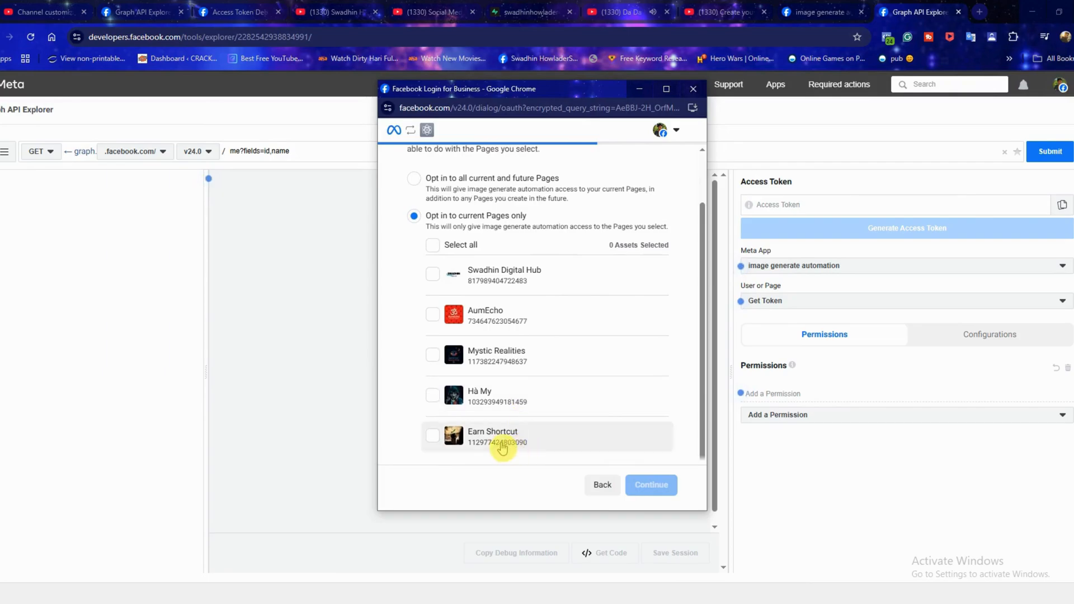
pyautogui.click(433, 395)
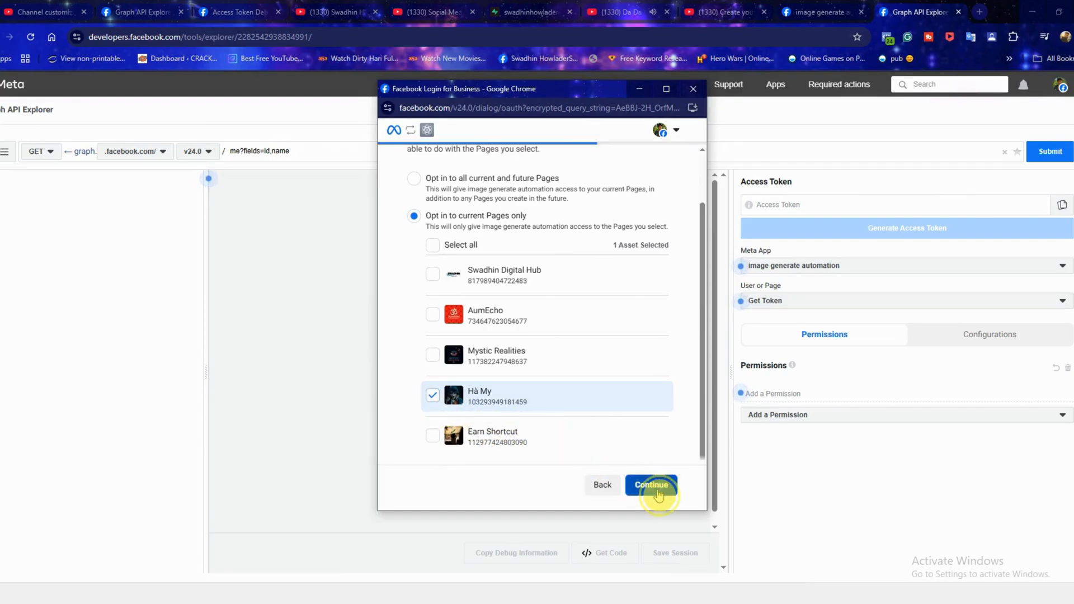
pyautogui.click(651, 484)
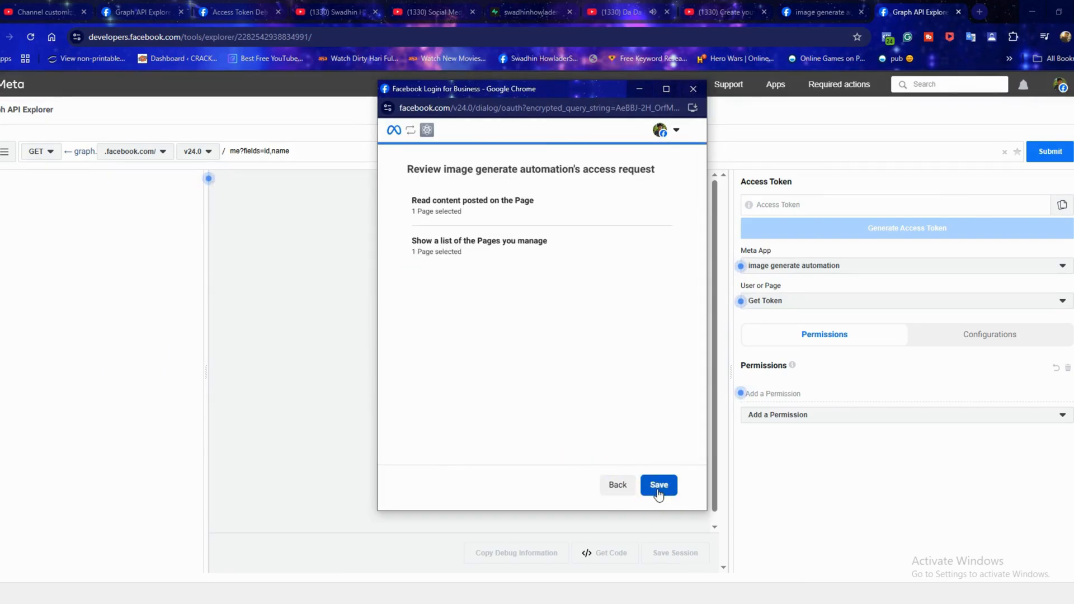
pyautogui.click(658, 485)
pyautogui.write('pages_manage_engagement')
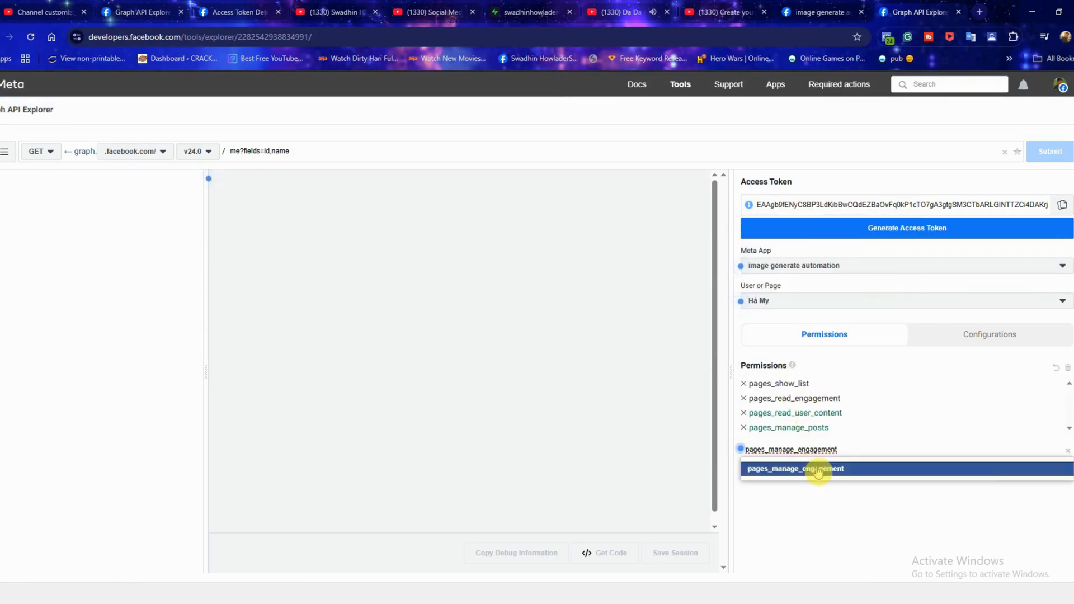
# - Add pages_manage_engagement, generate a new token, and save the Page permissions
pyautogui.click(794, 469)
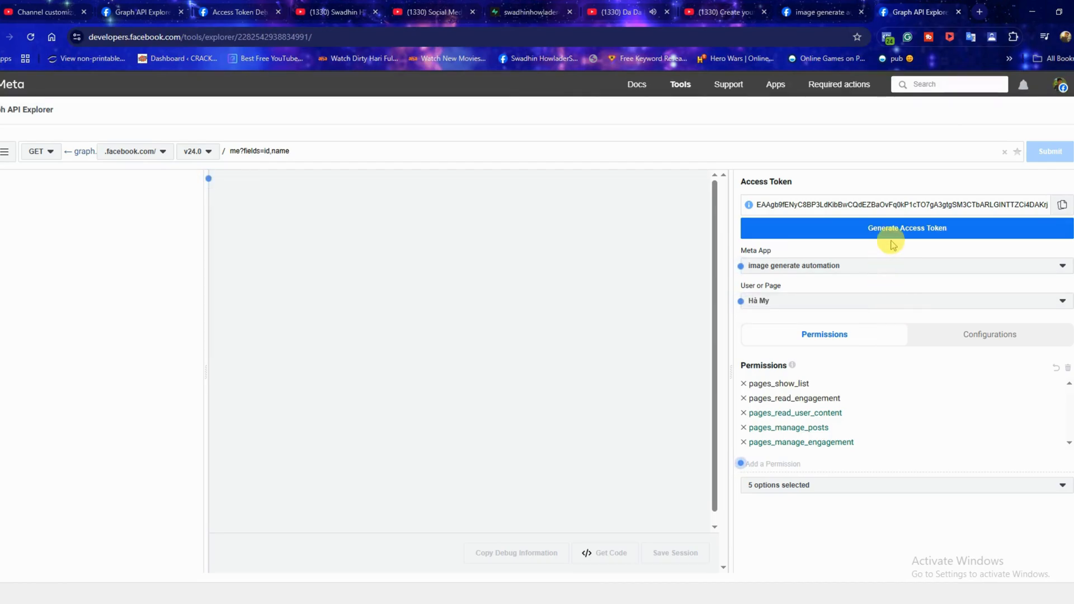
pyautogui.click(906, 228)
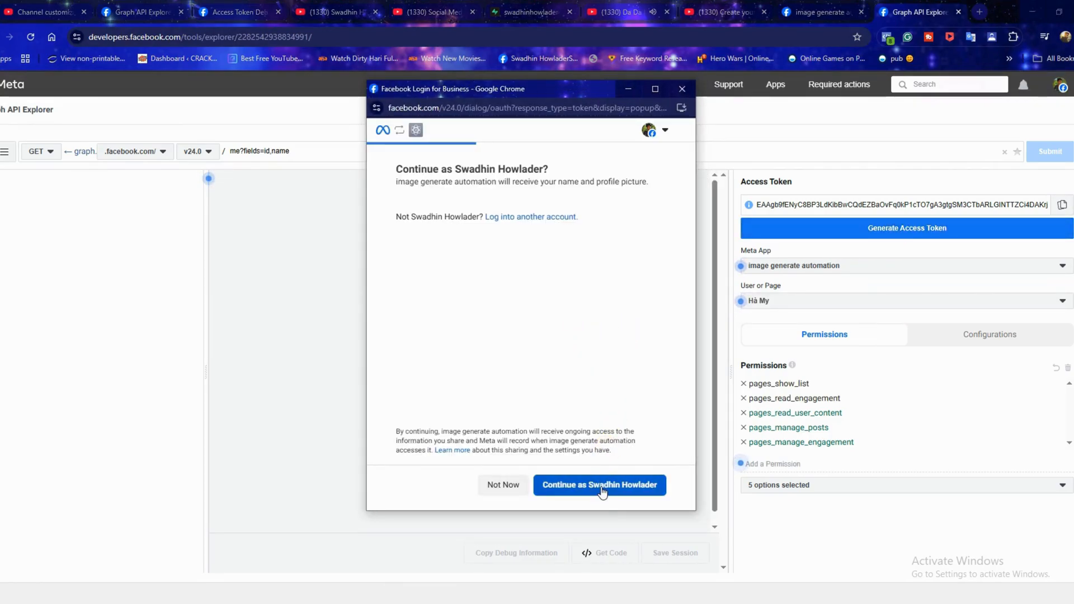
pyautogui.click(599, 485)
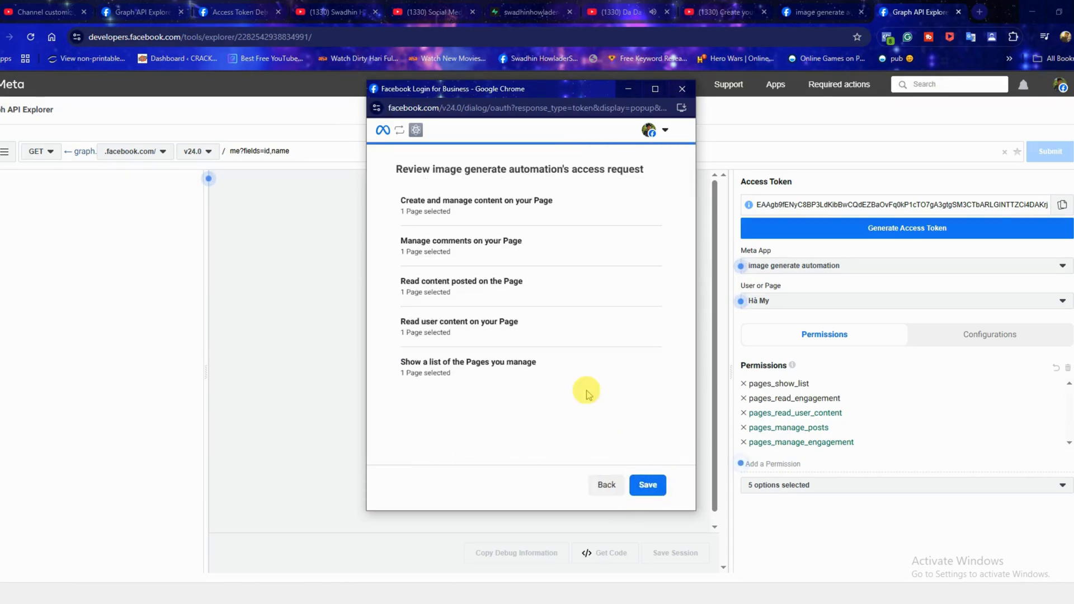
pyautogui.click(647, 485)
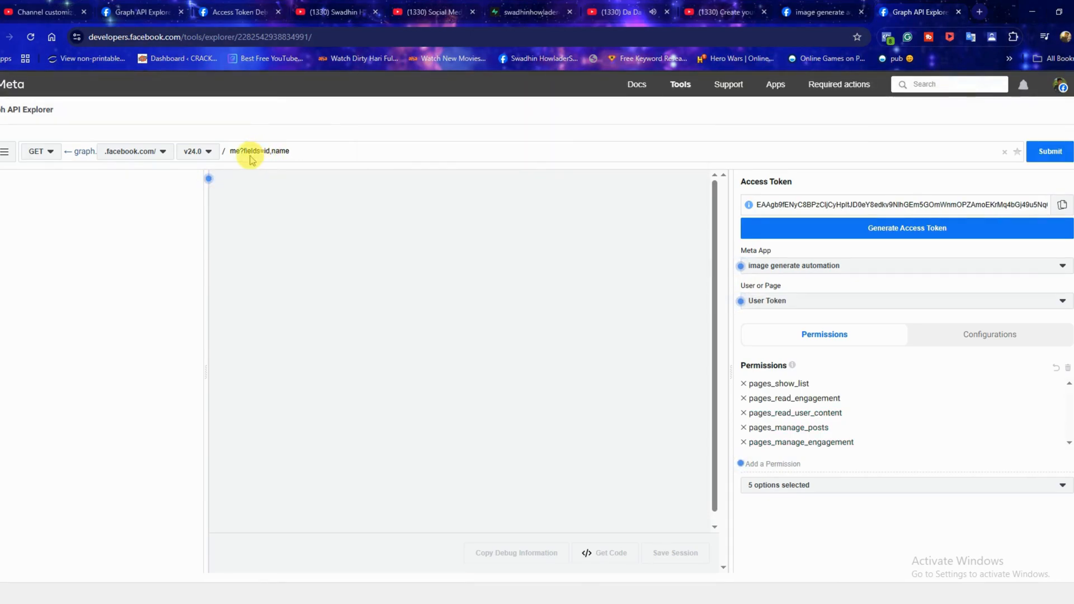
# - Submit a me/accounts query to get the Hà My page's access token and id
pyautogui.click(260, 152)
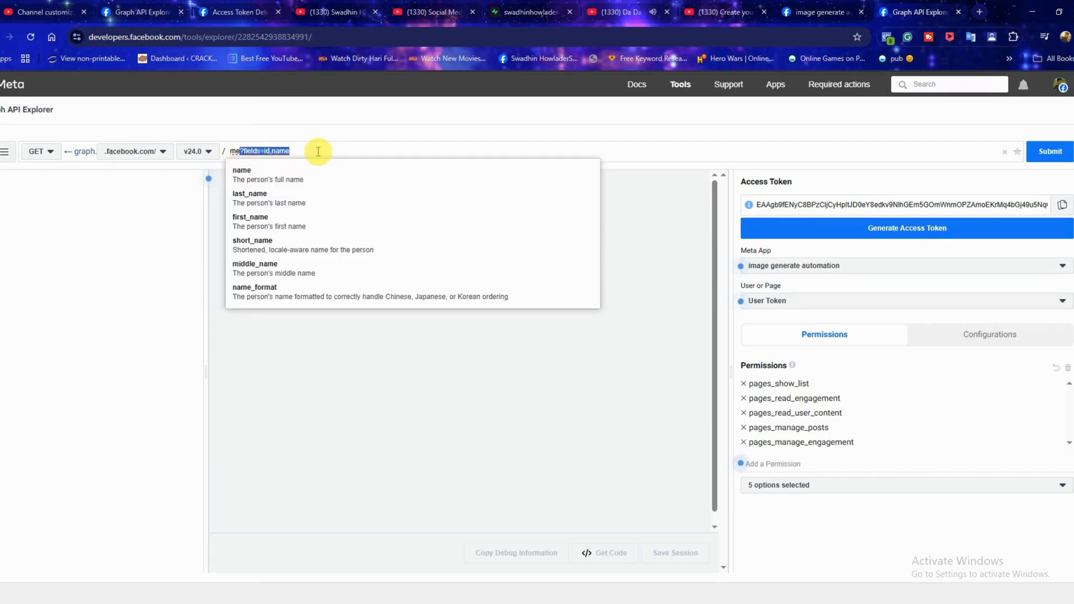
pyautogui.write('me/accounts')
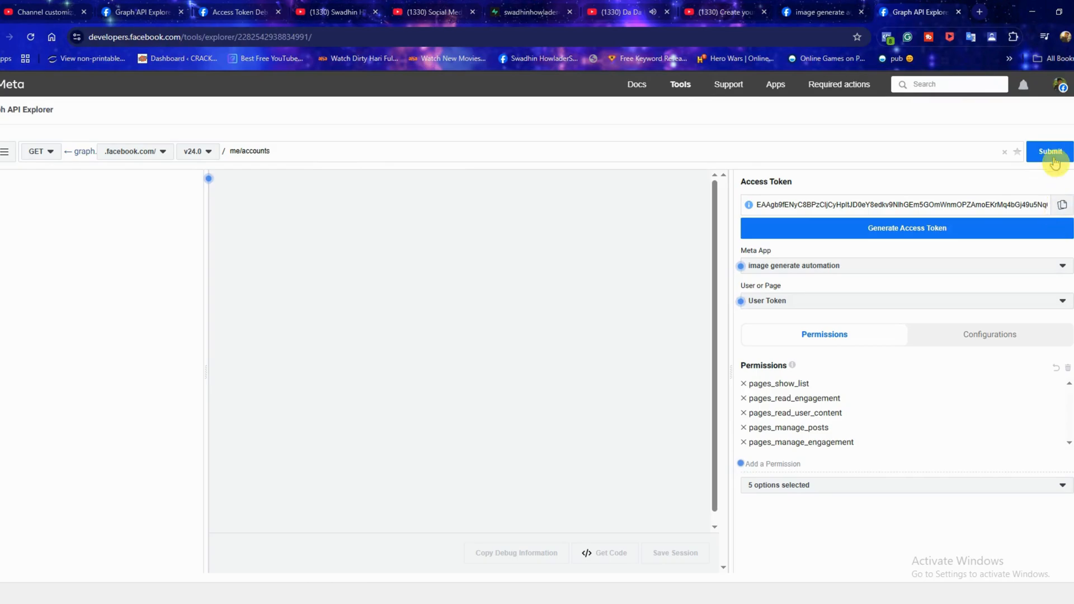
pyautogui.click(1050, 151)
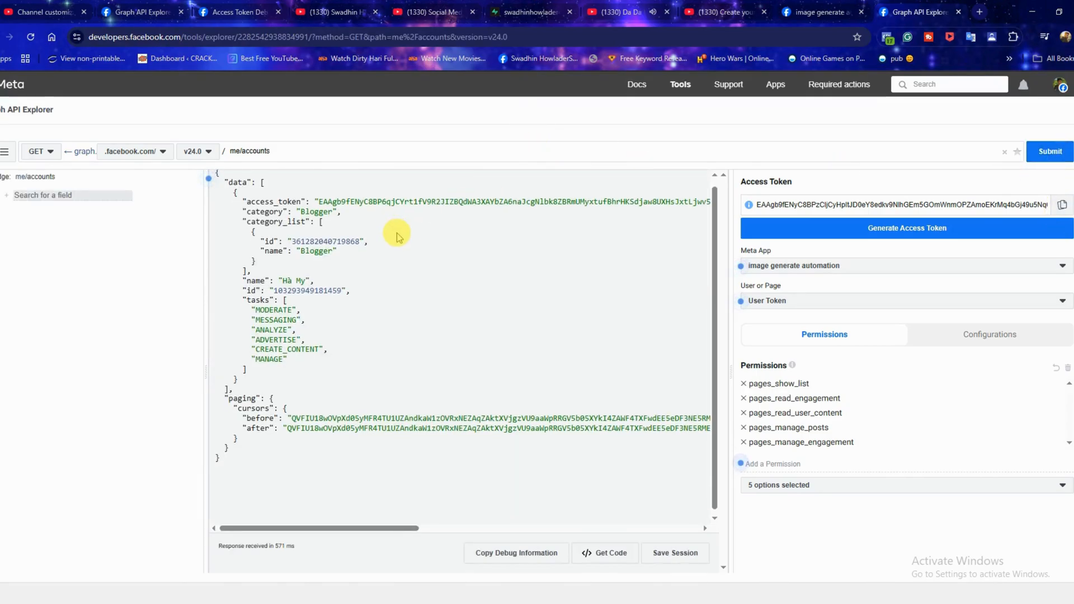
pyautogui.click(728, 85)
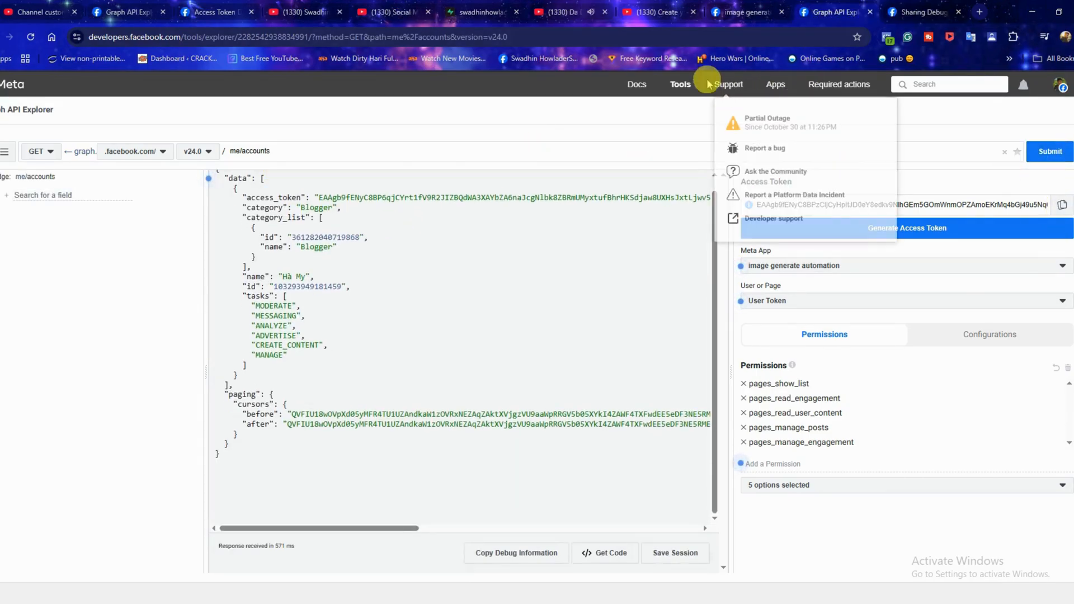
# - Debug the token in Access Token Debugger and extend it to a long-lived token expiring January 12, 2026
pyautogui.click(680, 83)
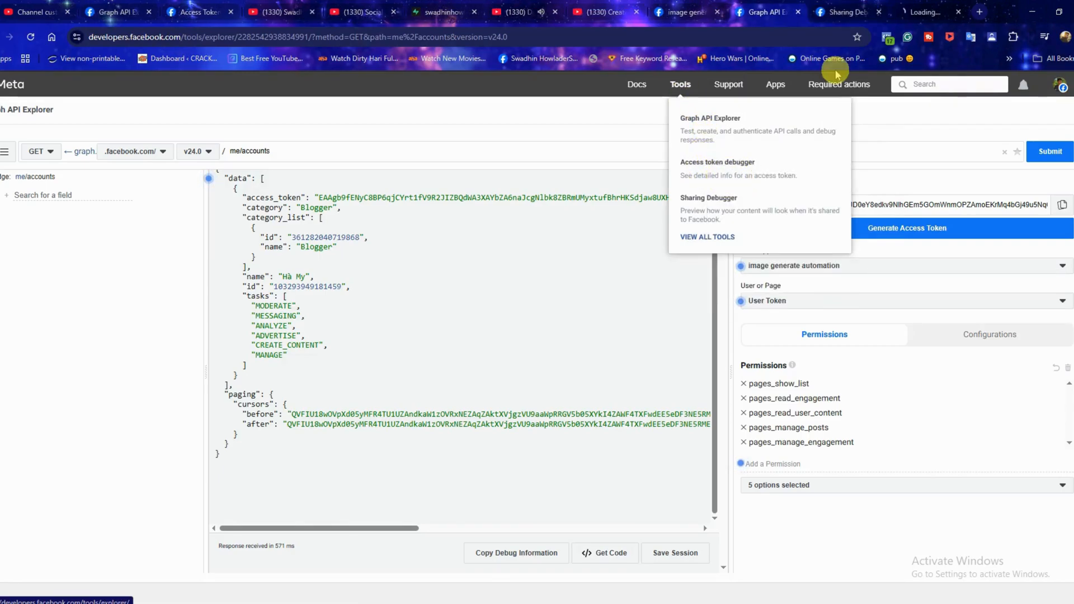
pyautogui.click(717, 168)
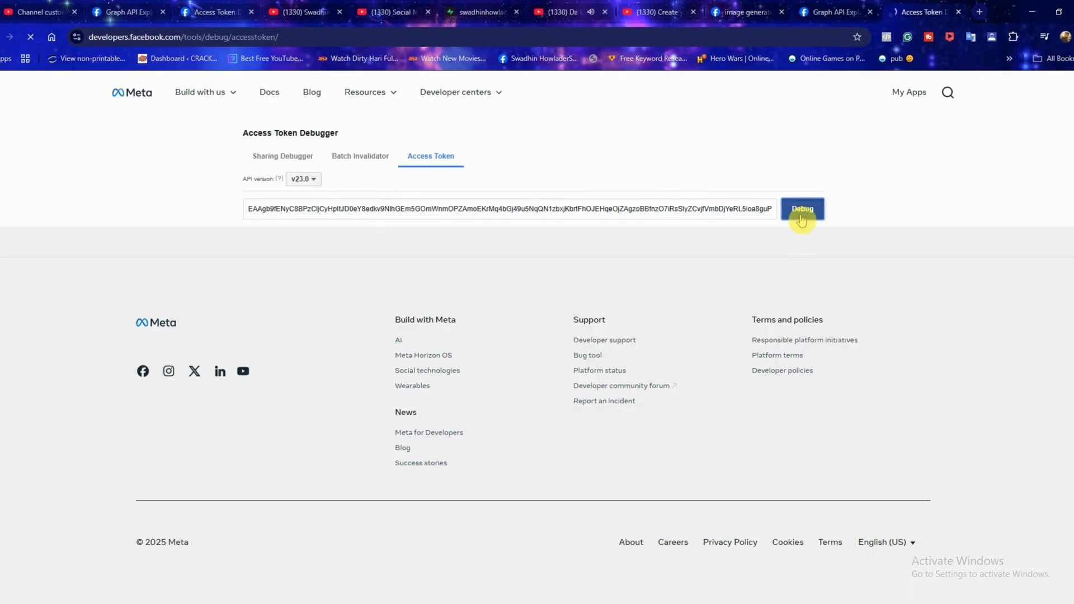
pyautogui.click(803, 209)
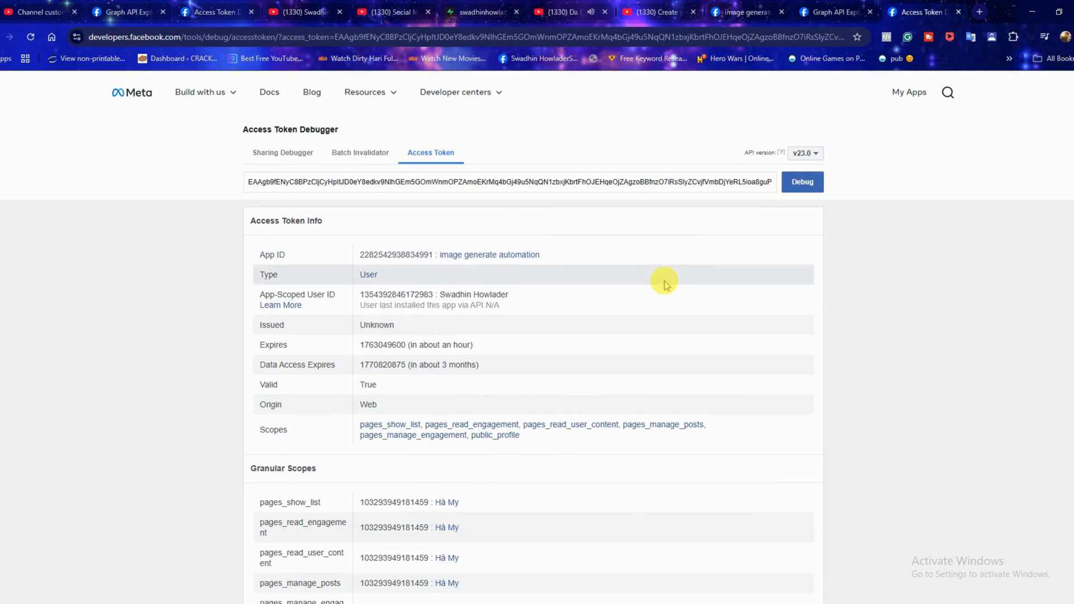
pyautogui.scroll(-3)
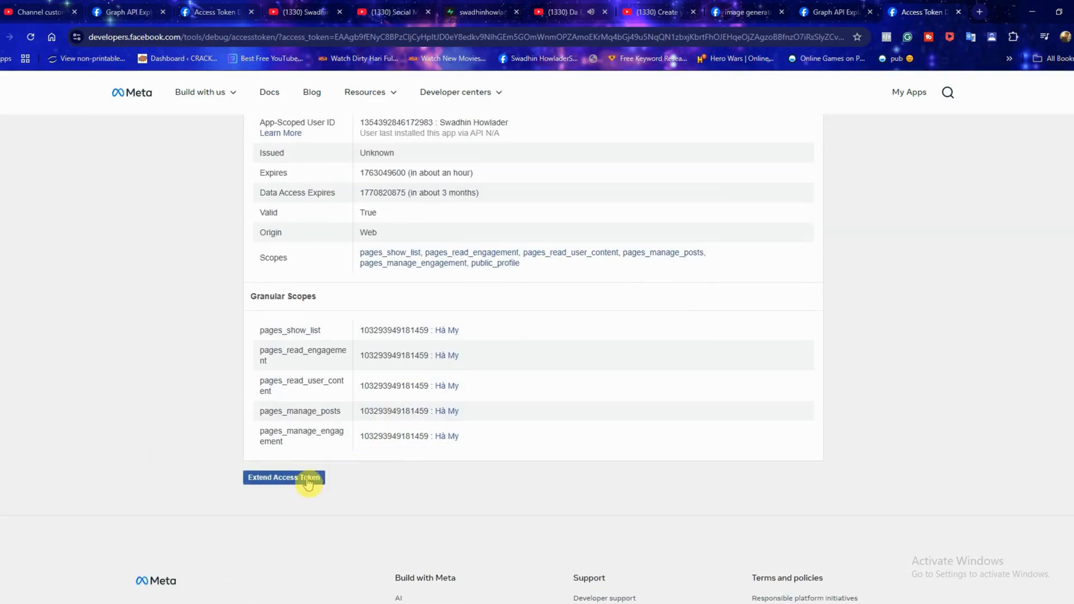
pyautogui.click(284, 477)
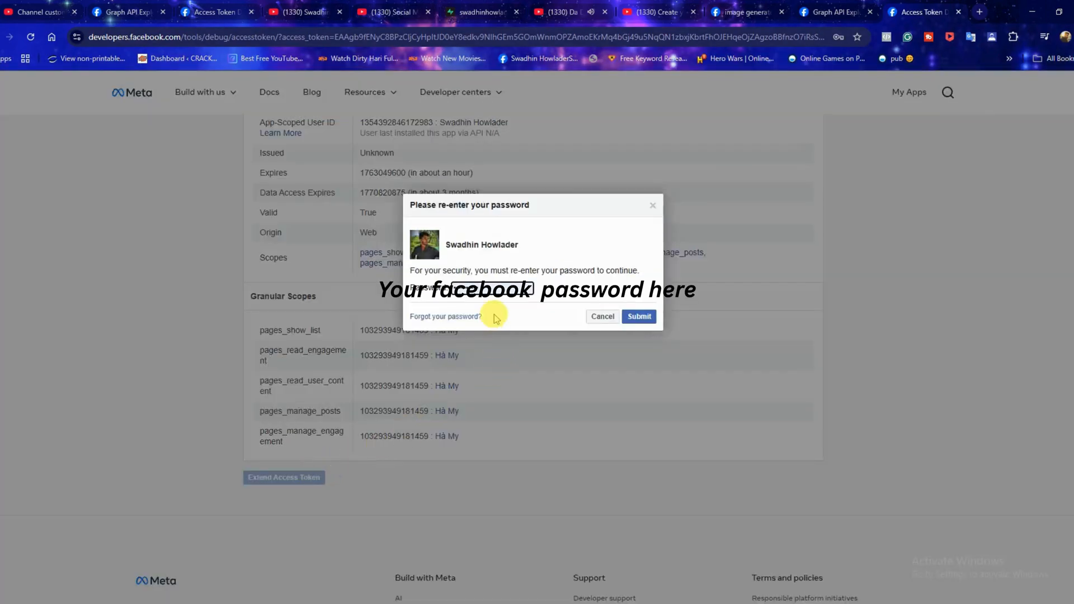
pyautogui.click(638, 317)
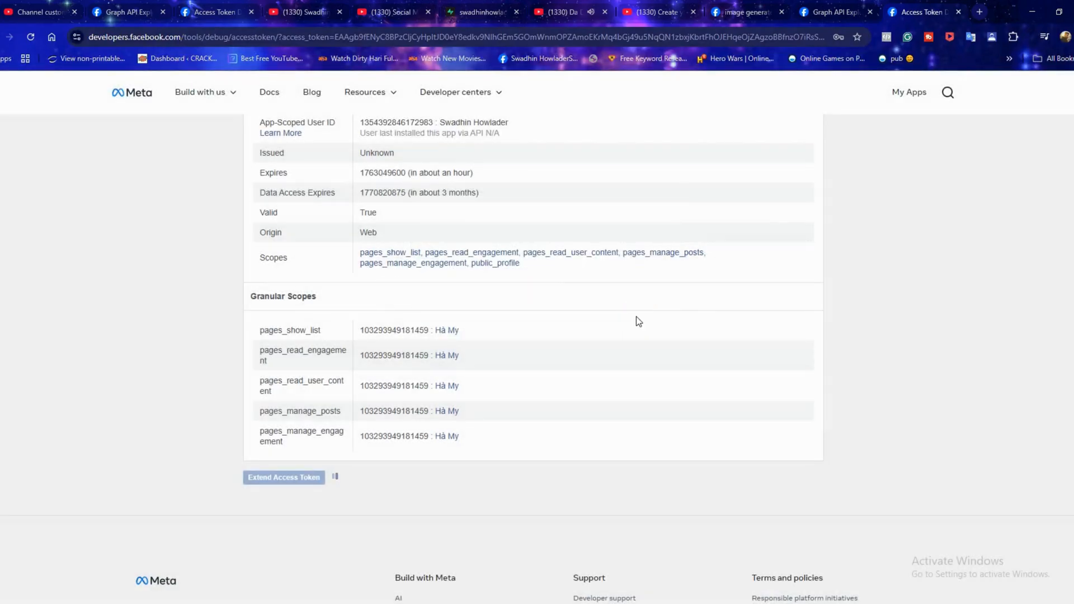
pyautogui.click(284, 476)
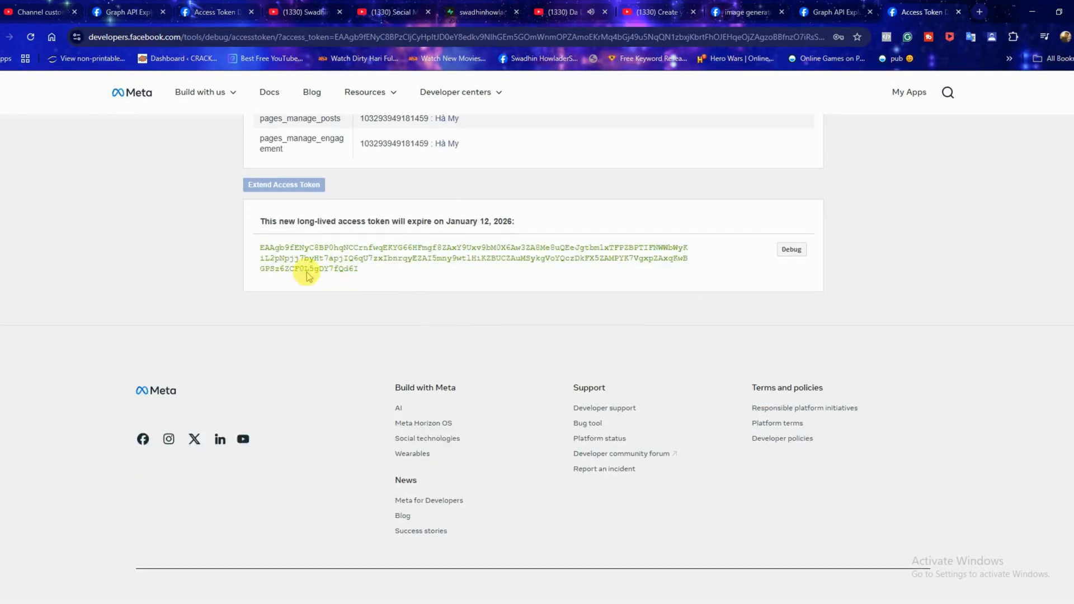
pyautogui.tripleClick(473, 259)
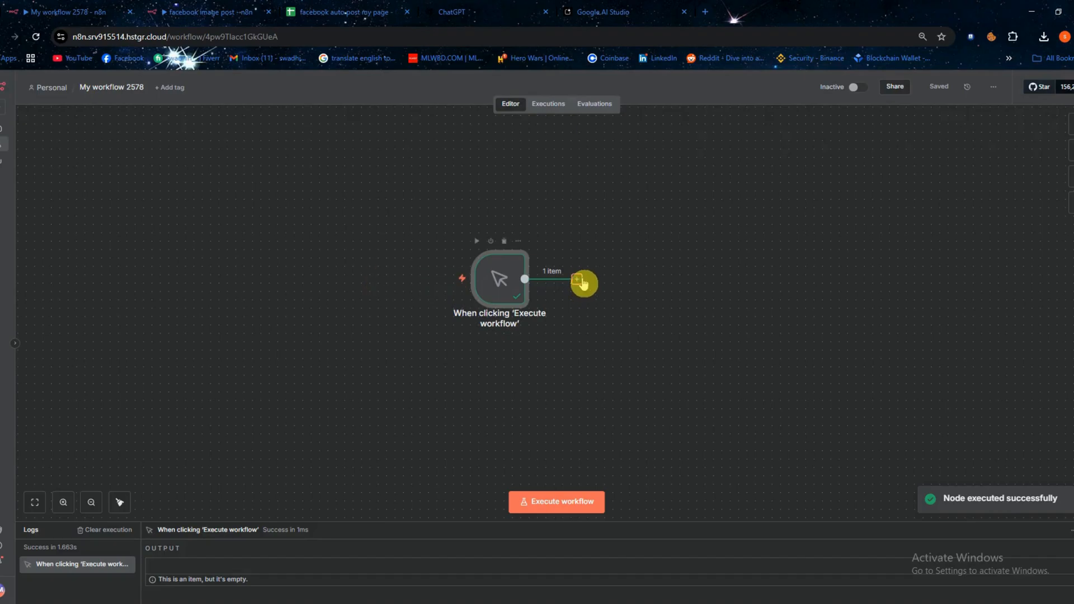
# - Insert an HTTP Request node after the manual trigger via the 'http' node search
pyautogui.click(580, 281)
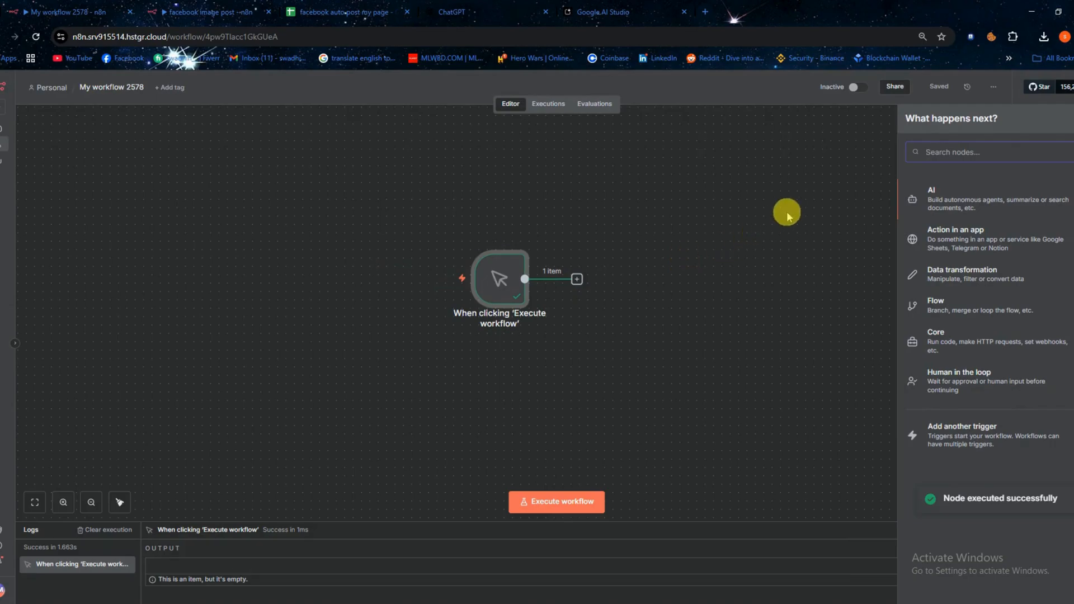
pyautogui.write('http')
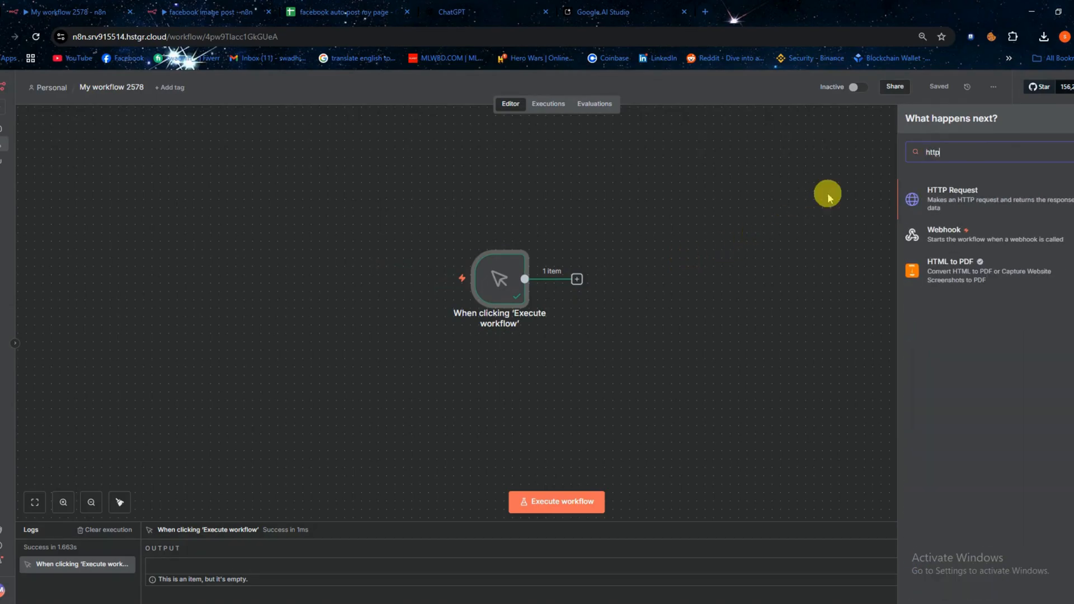
pyautogui.click(952, 198)
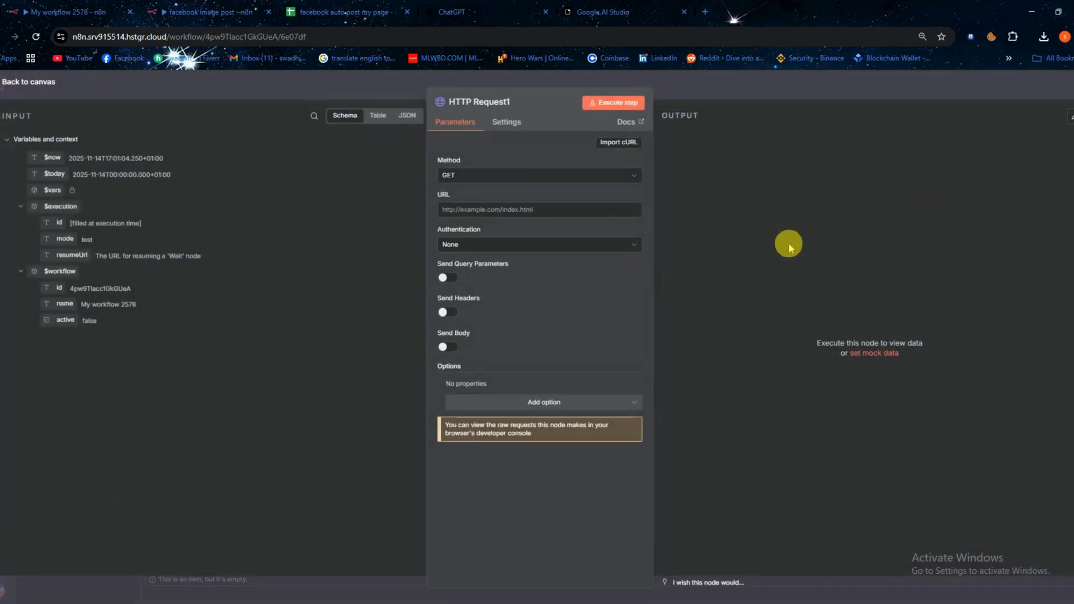
pyautogui.click(538, 176)
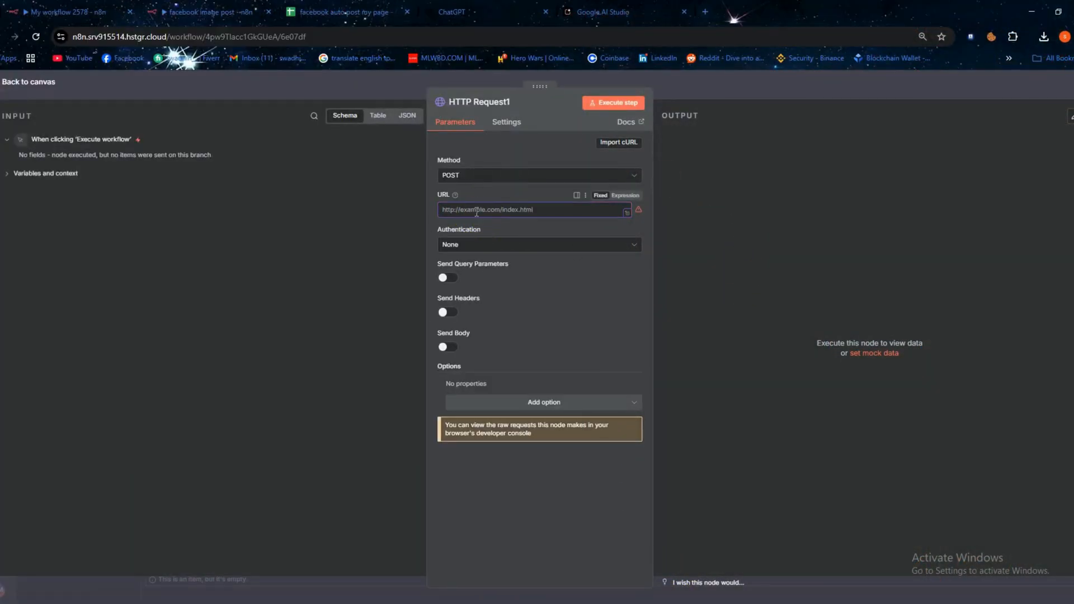
pyautogui.write('https://graph.facebook.com/v20.0/pageid/photos')
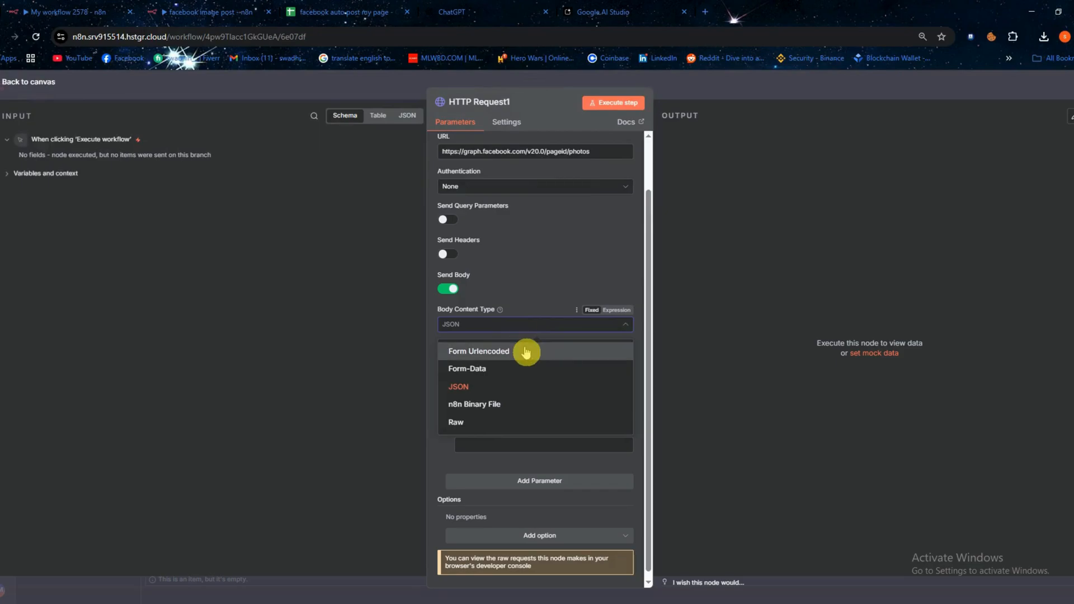
pyautogui.click(467, 369)
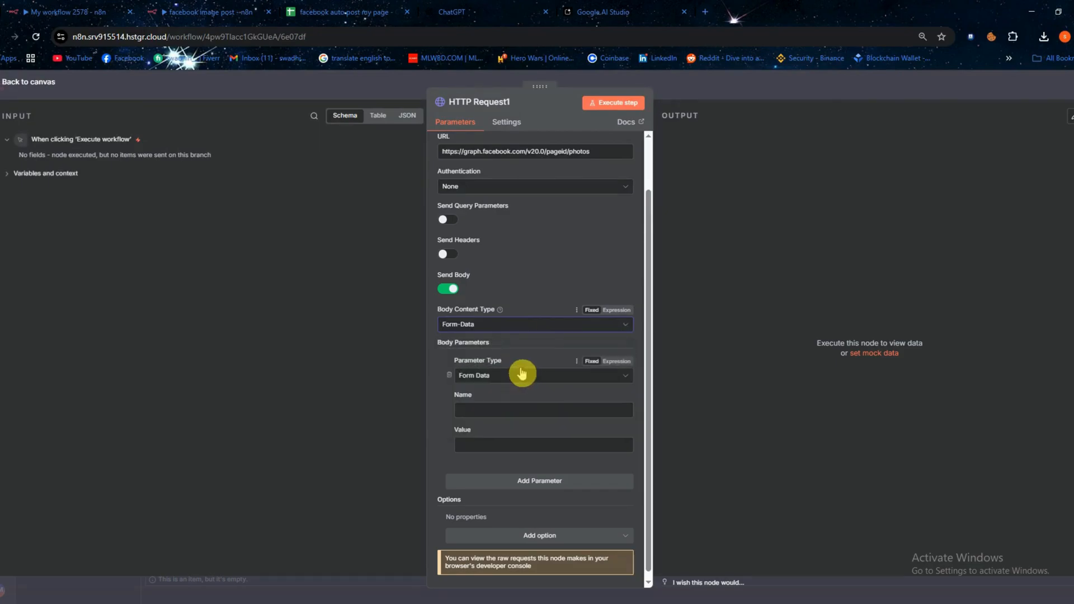
# - Add a binary file field 'source' from 'data' and a form field 'access'
pyautogui.click(541, 375)
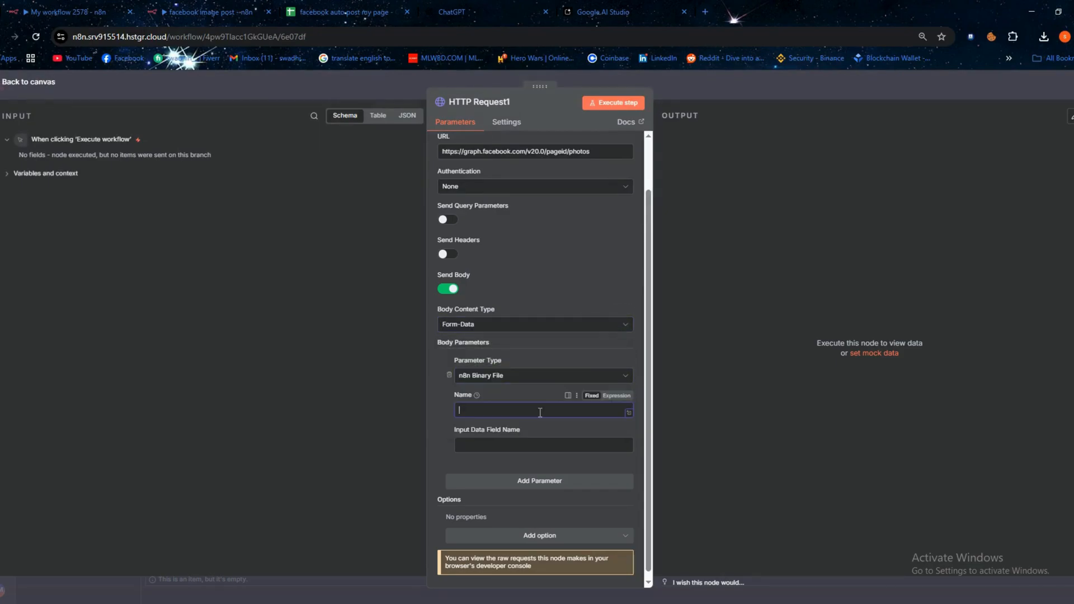
pyautogui.write('sour')
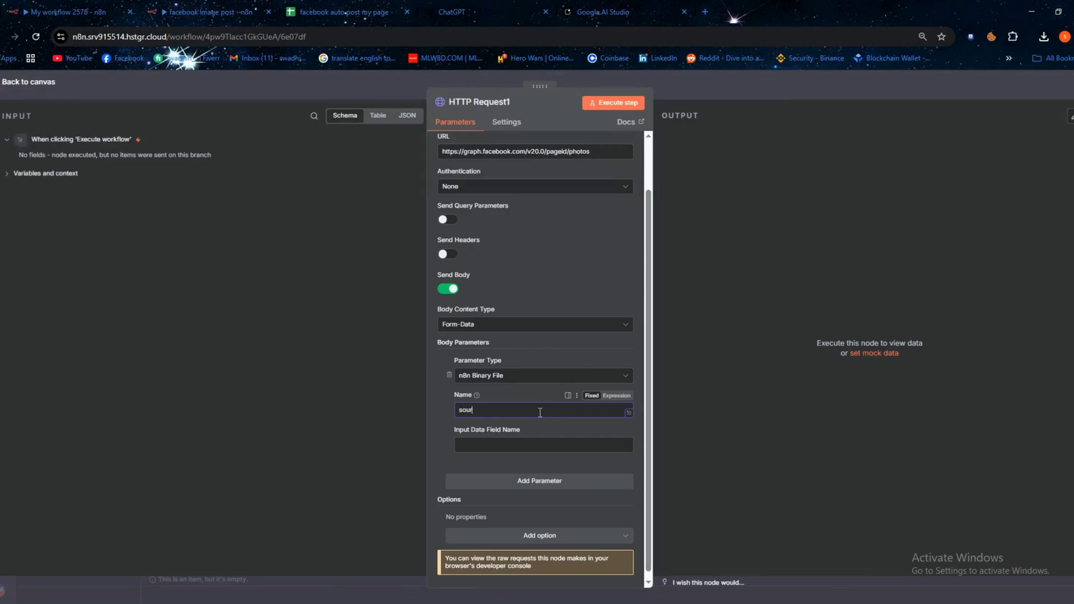
pyautogui.write('rce')
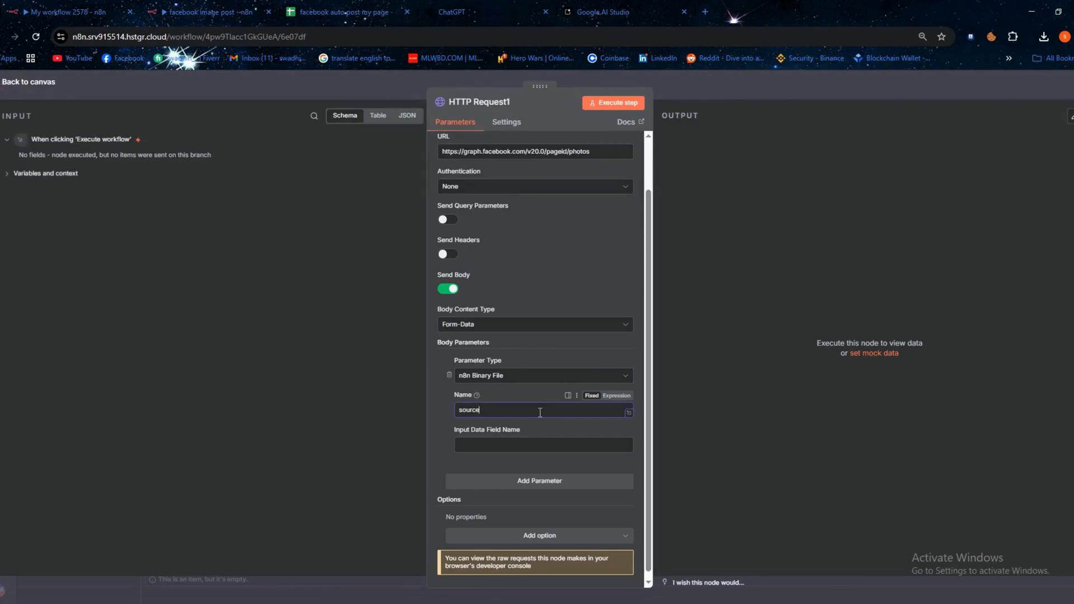
pyautogui.write('data')
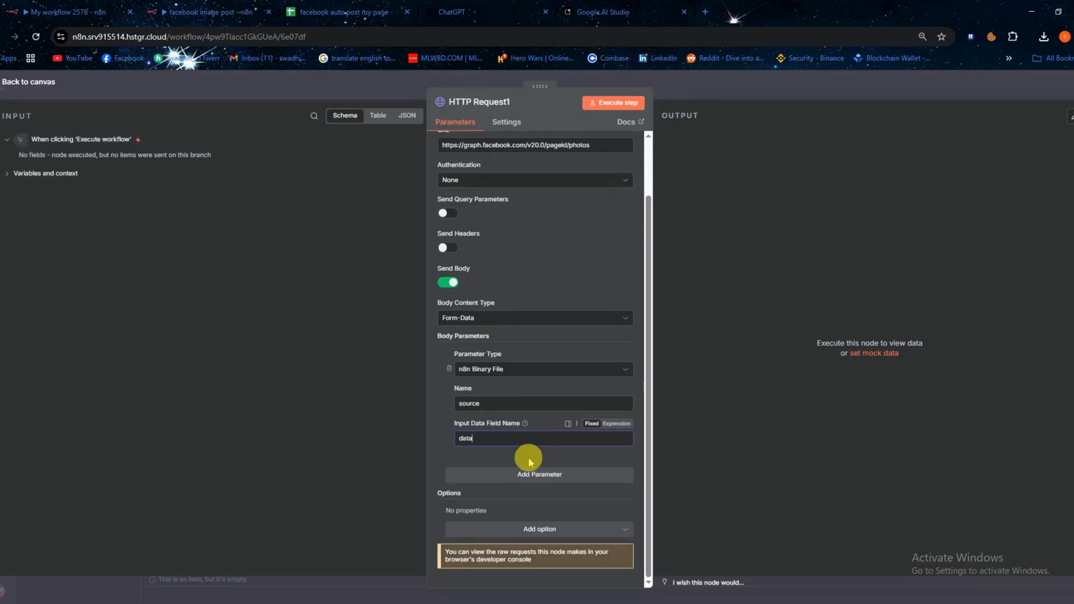
pyautogui.click(539, 474)
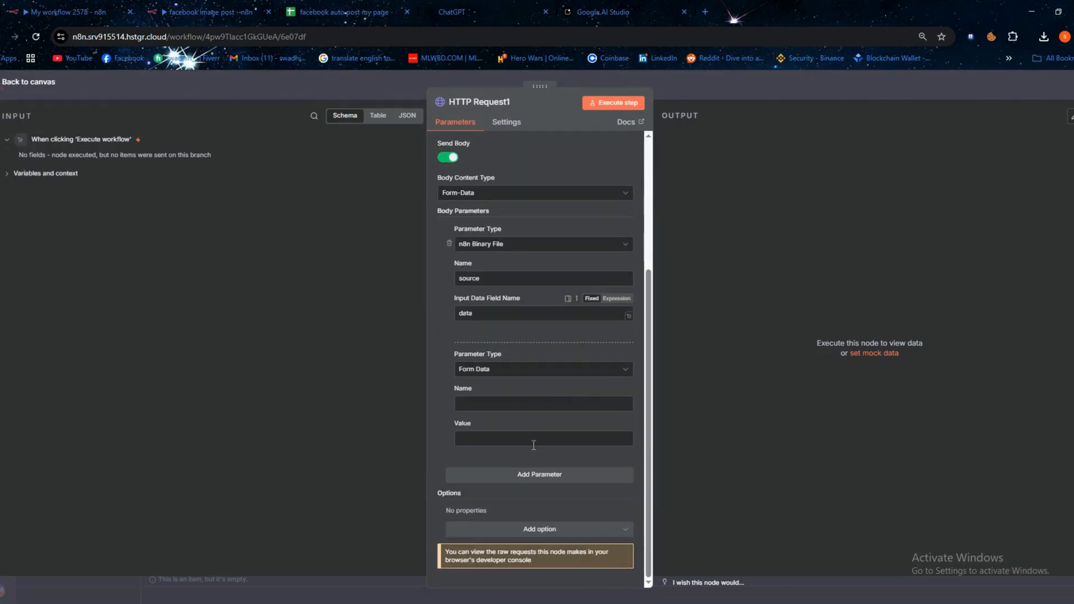
pyautogui.write('access')
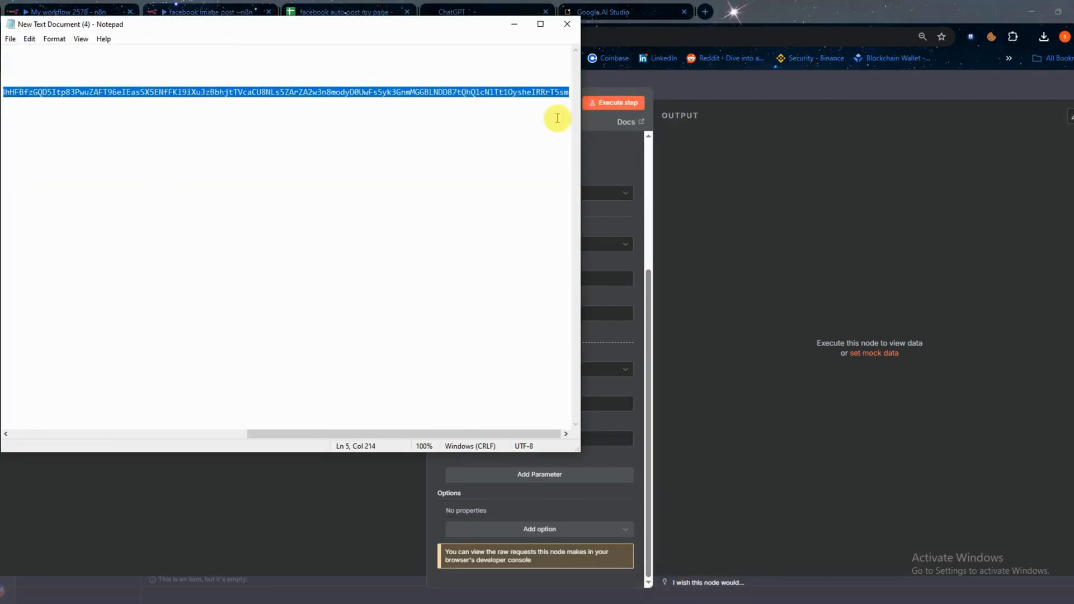
pyautogui.click(567, 24)
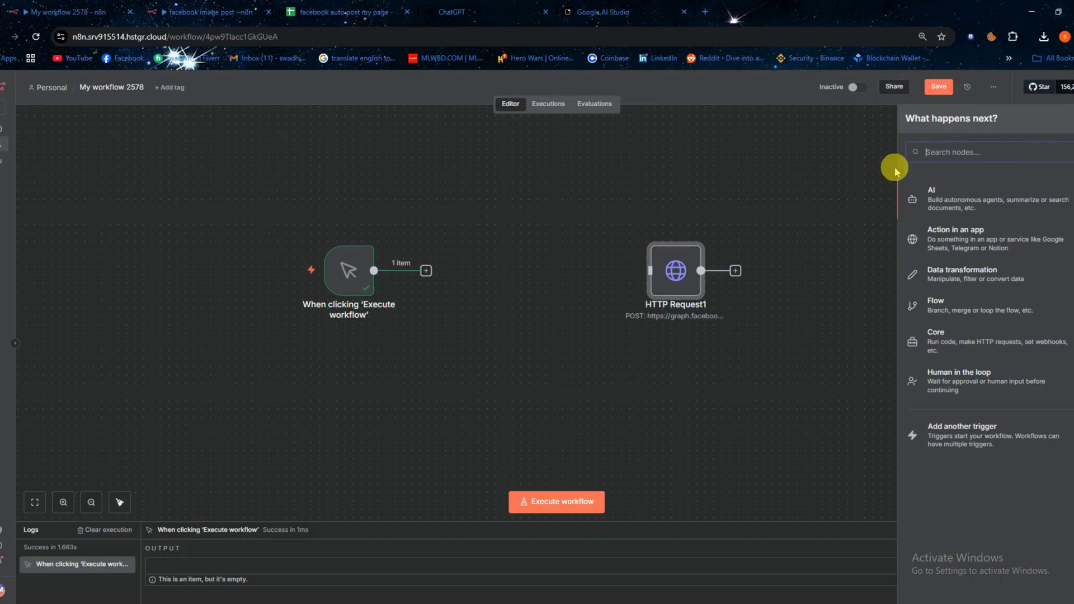
# - Add an Edit Fields node setting prompt to 'create a art paint image' and run it
pyautogui.write('ed')
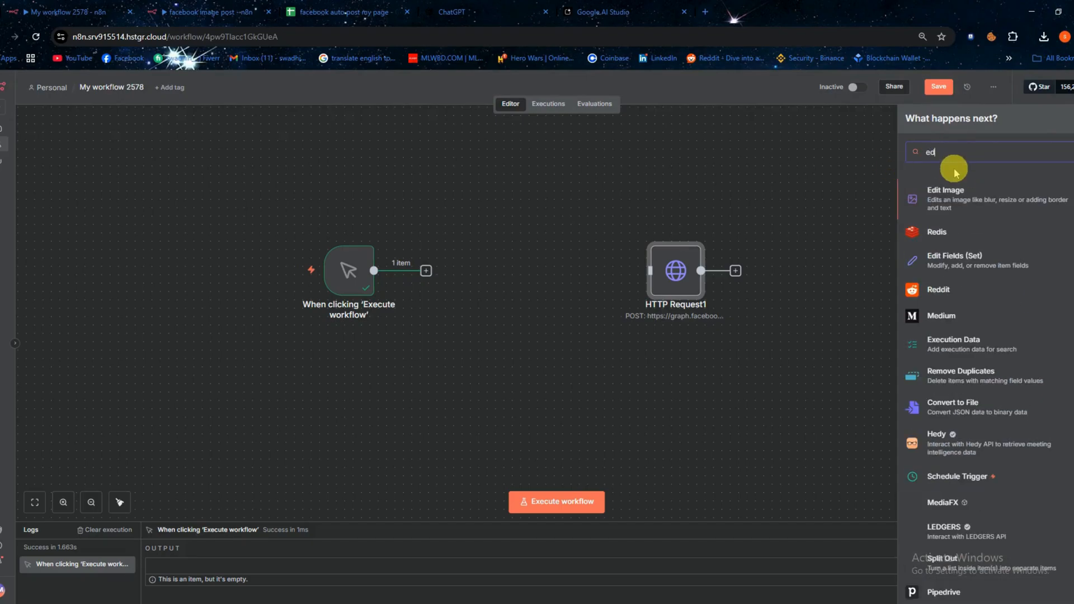
pyautogui.click(964, 260)
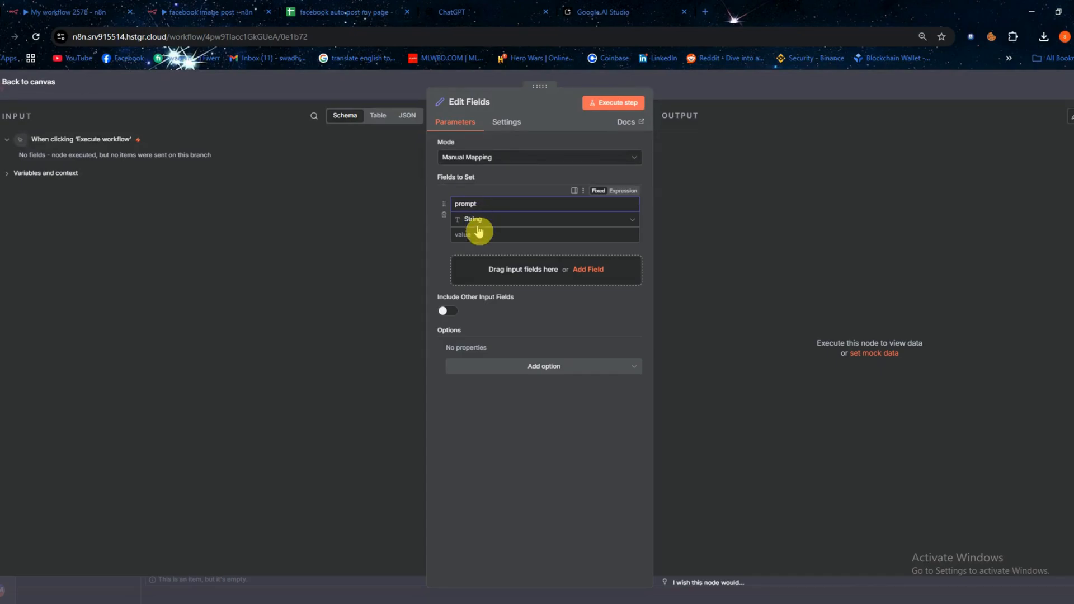
pyautogui.write('create a art paint image')
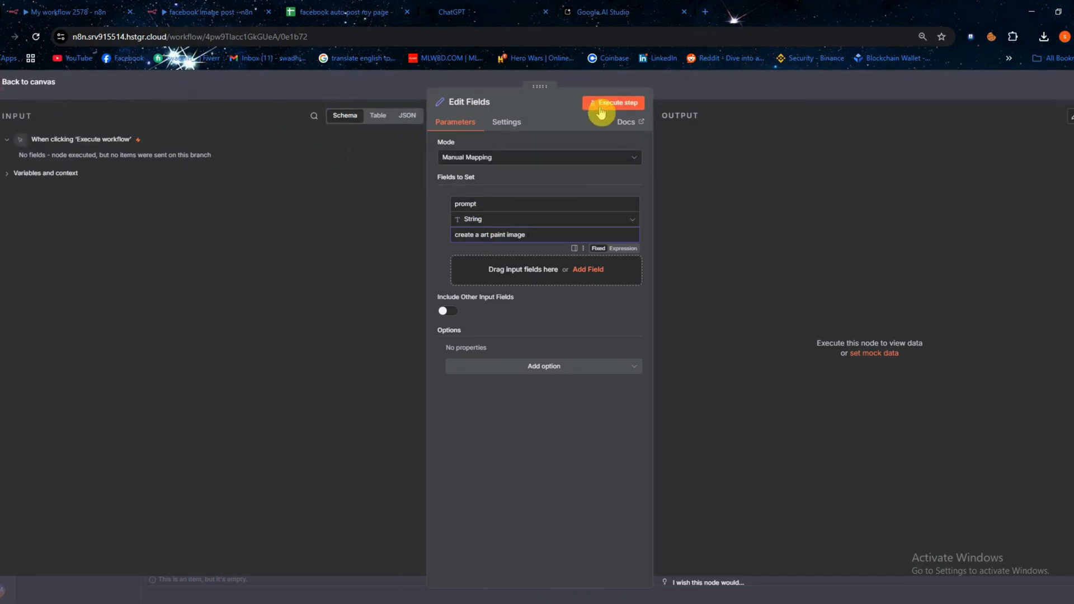
pyautogui.click(614, 103)
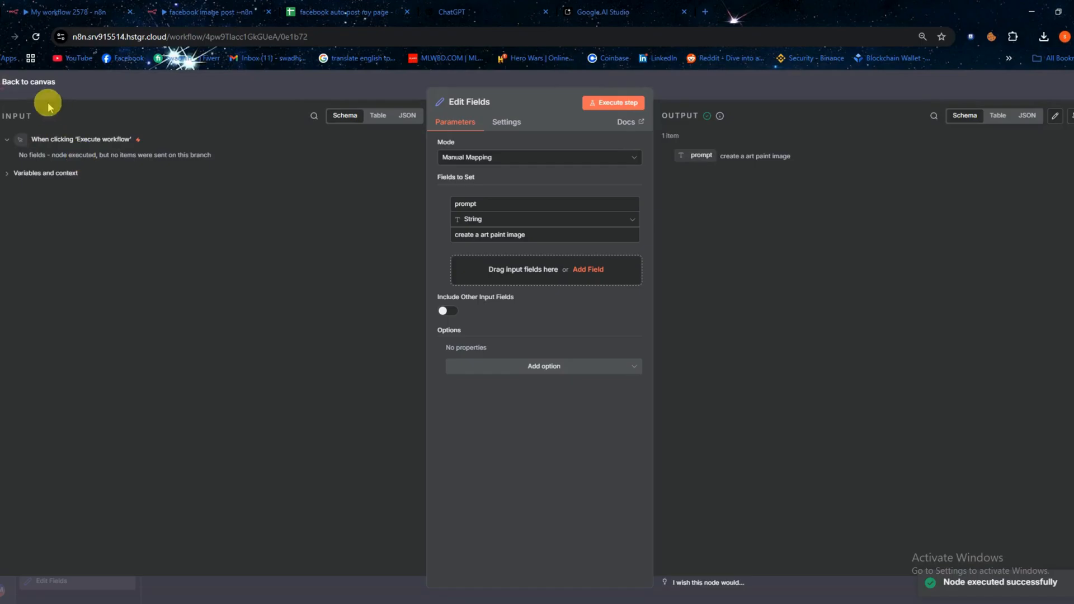
pyautogui.click(28, 82)
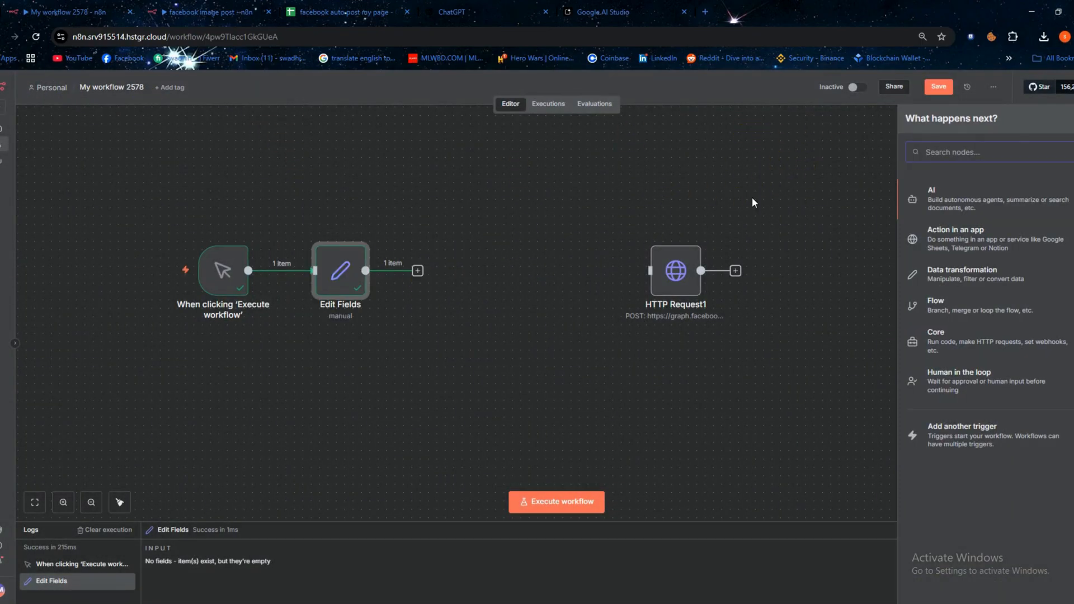
# - Add Google Gemini Message a model using {{ $json.prompt }}, gemini-2.5-flash and a system message
pyautogui.write('gemi')
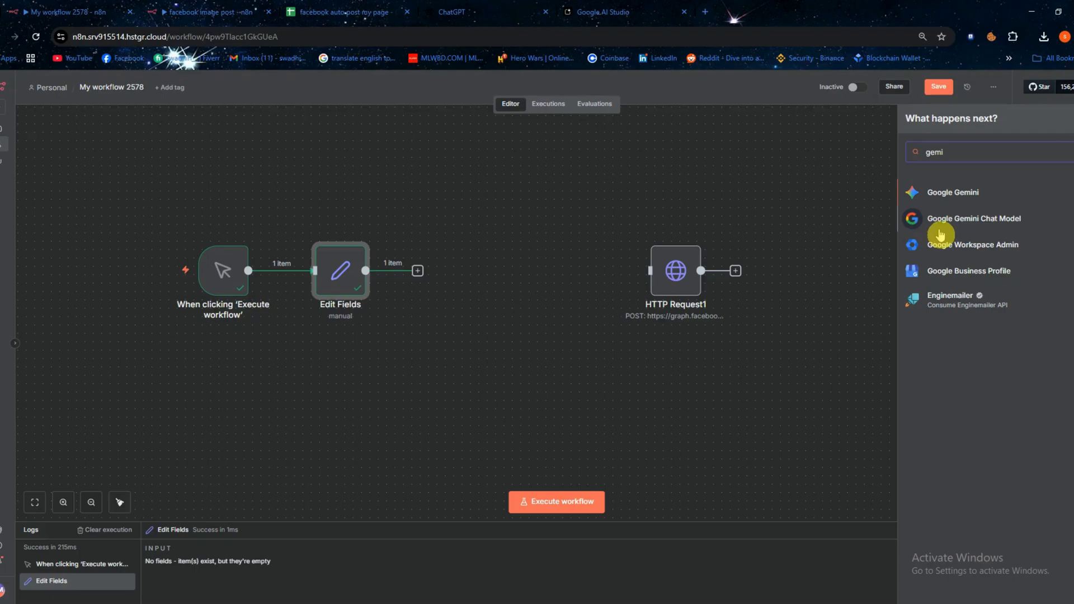
pyautogui.click(952, 193)
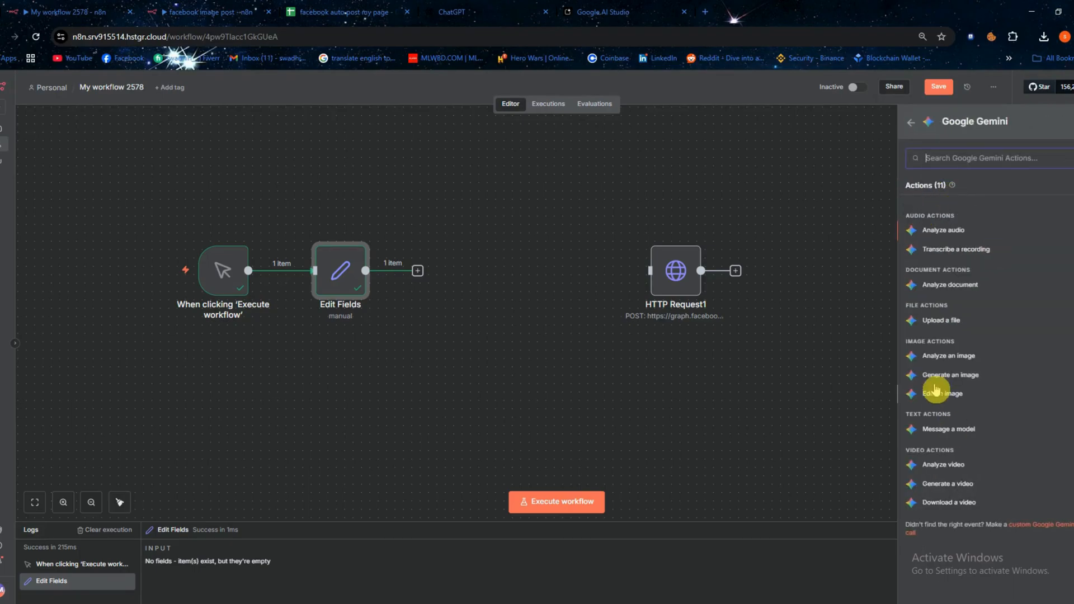
pyautogui.click(950, 429)
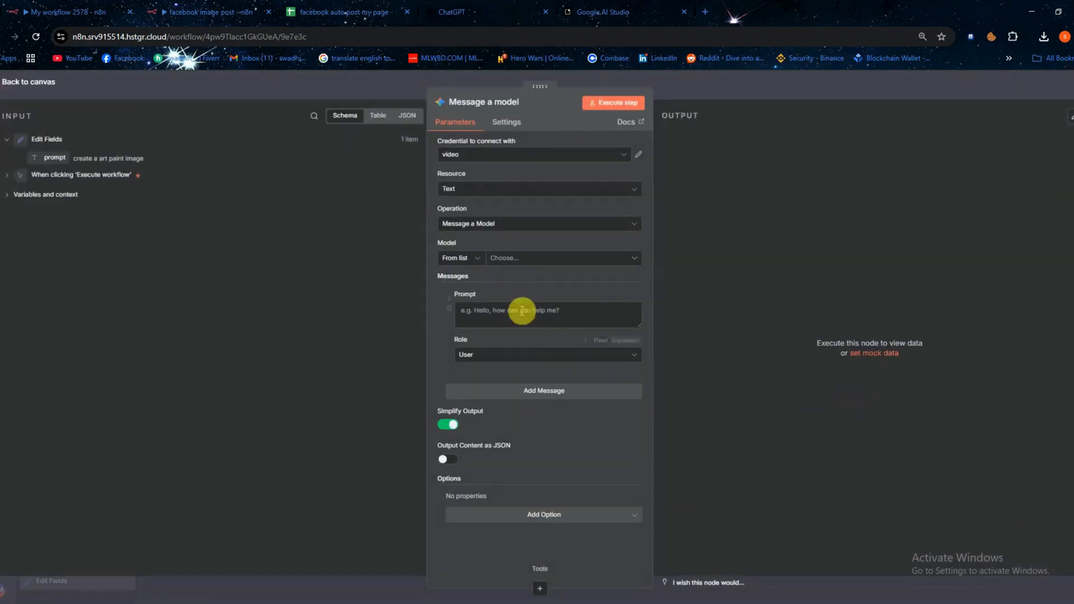
pyautogui.click(547, 314)
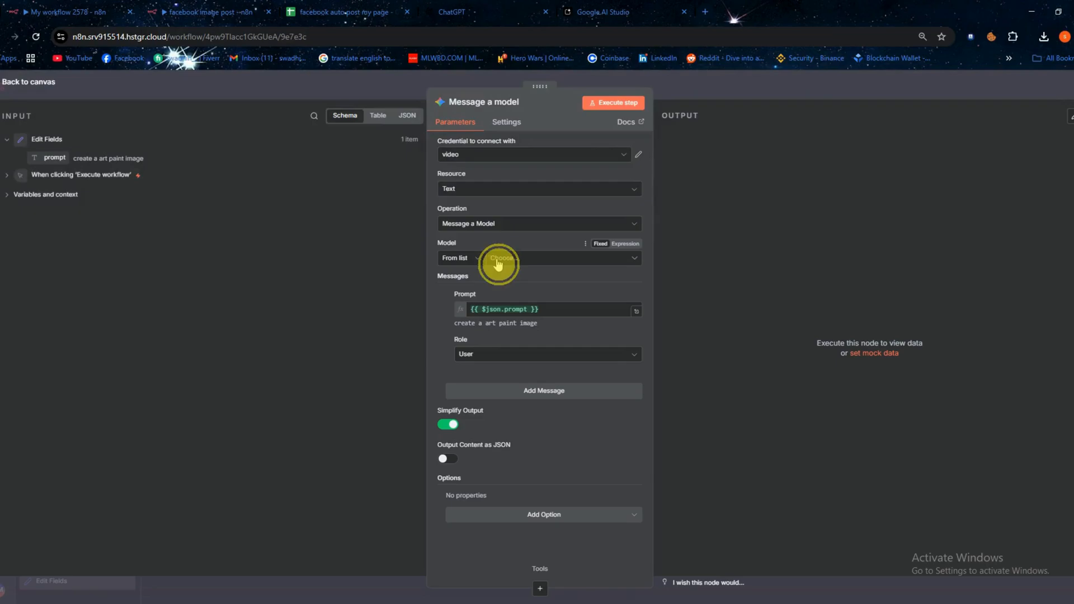
pyautogui.click(537, 257)
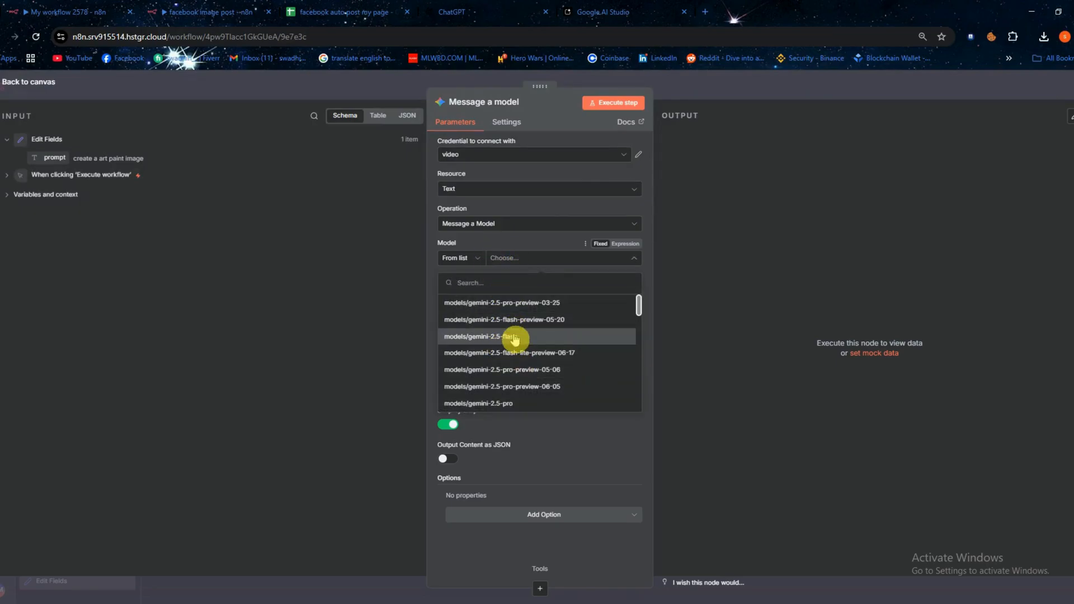
pyautogui.click(486, 336)
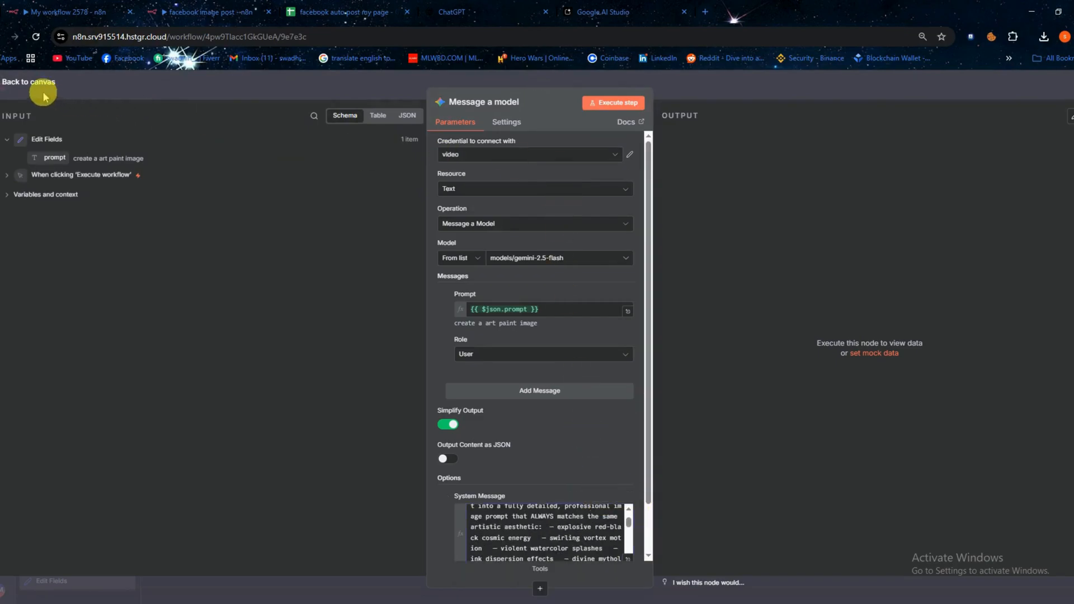
pyautogui.click(28, 81)
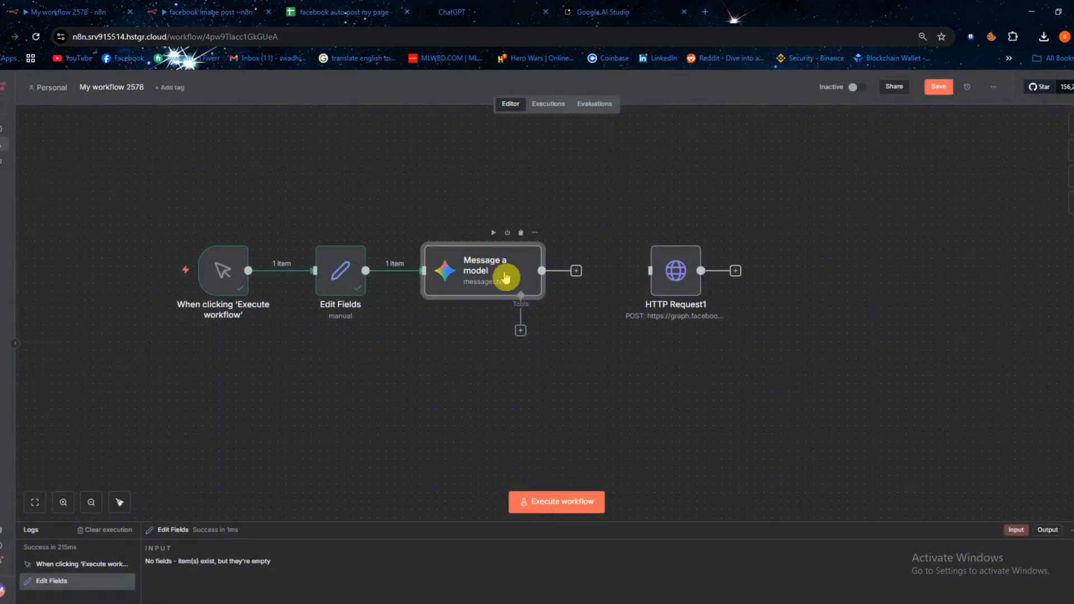
# - Append a Google Gemini Generate an image node after Message a model
pyautogui.click(576, 271)
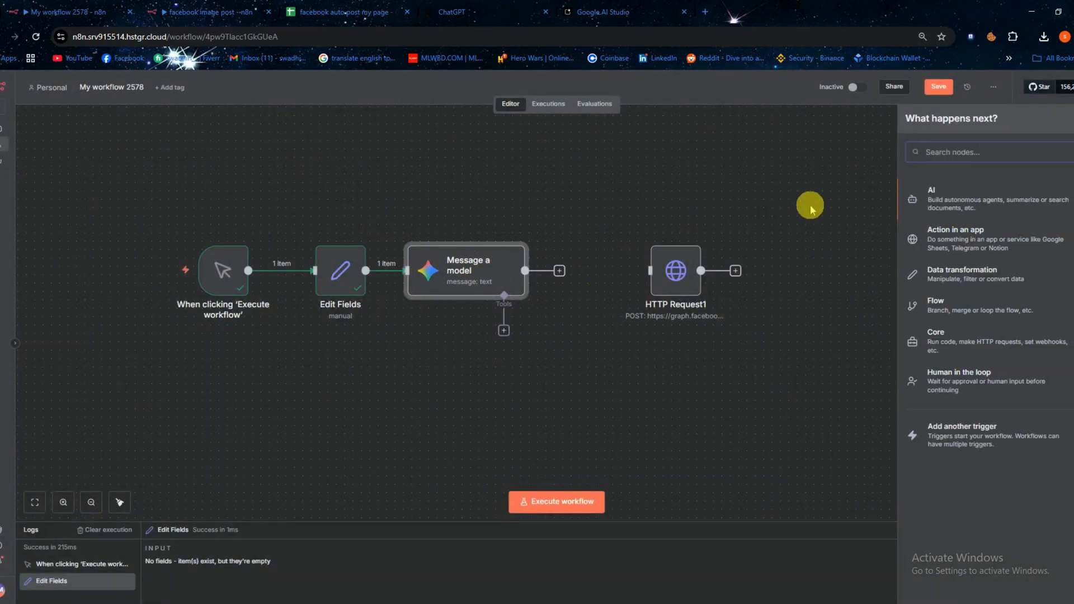
pyautogui.write('ge')
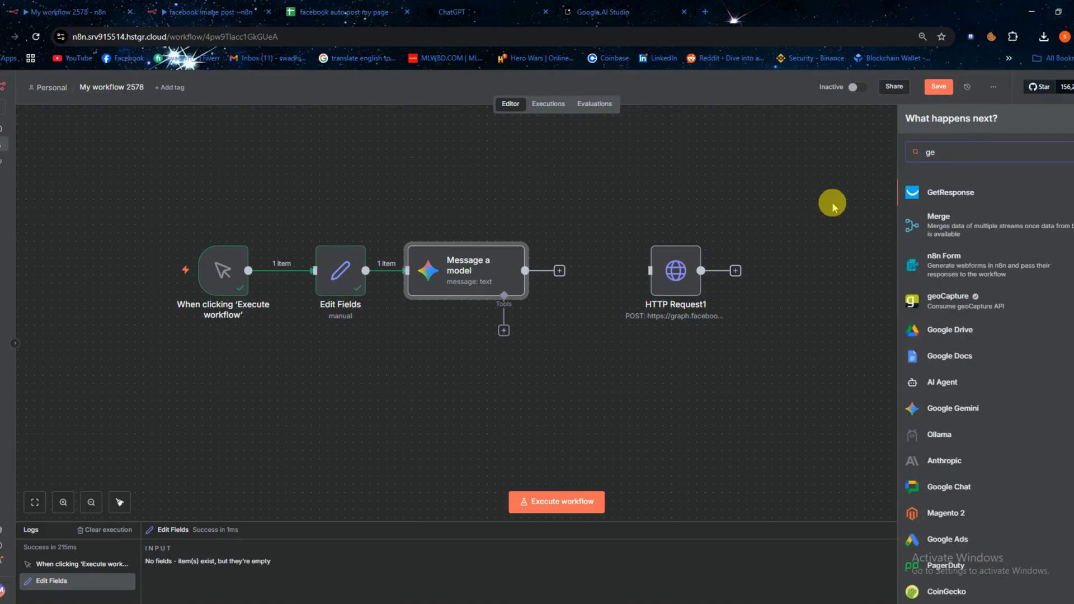
pyautogui.click(952, 408)
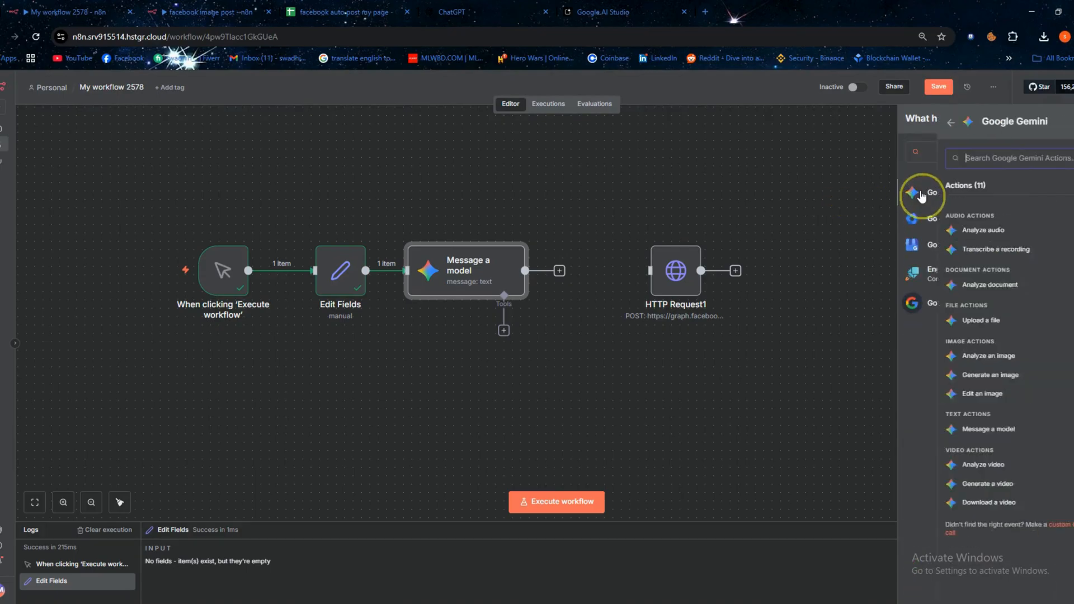
pyautogui.click(988, 375)
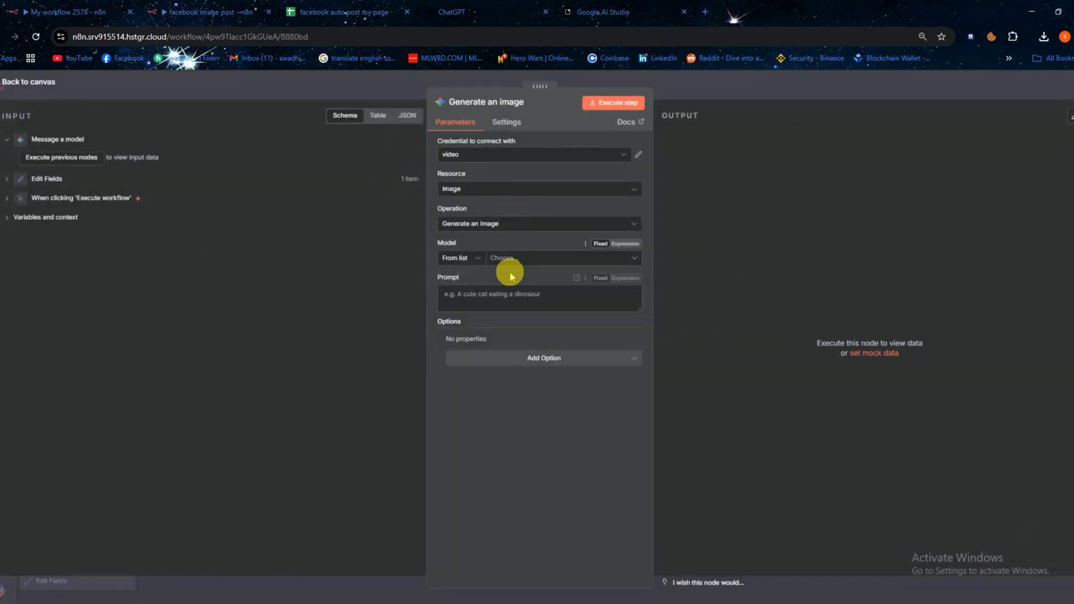
pyautogui.click(539, 298)
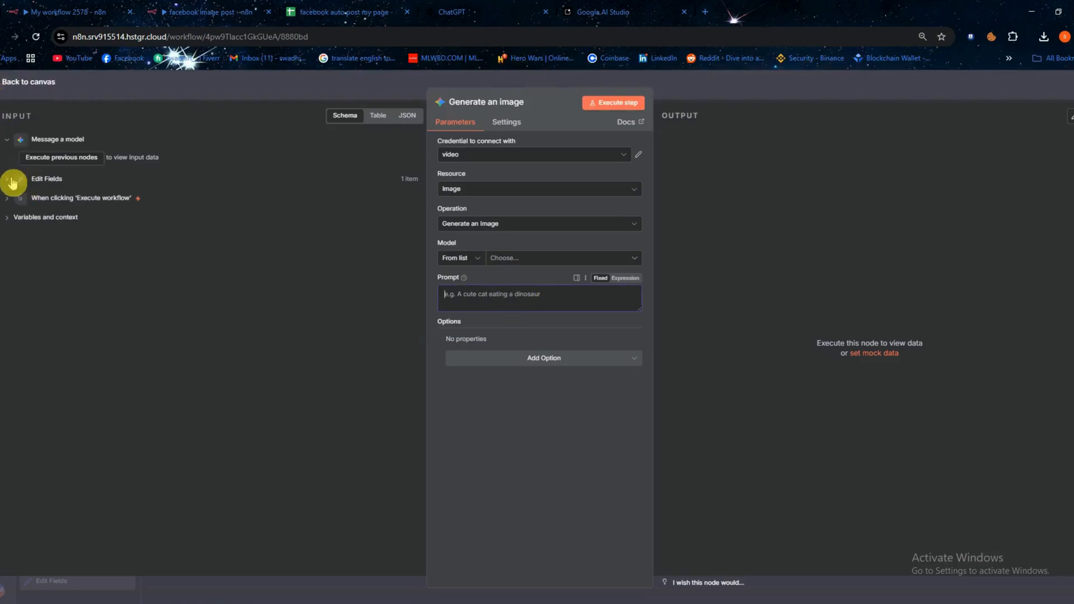
pyautogui.click(28, 82)
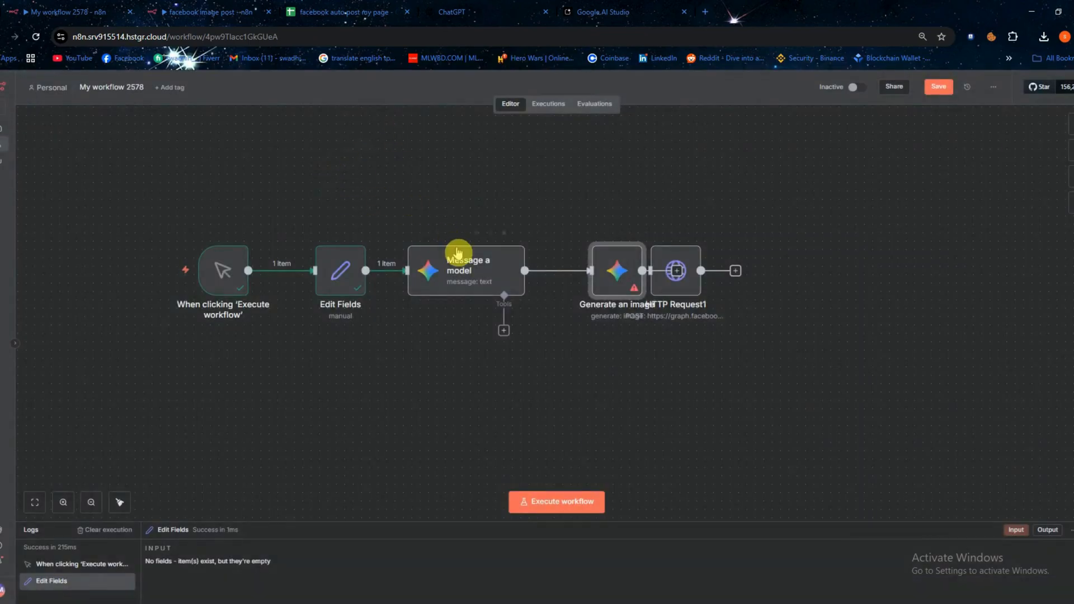
# - Rerun Message a model after the overload error to get the Krishna artwork prompt
pyautogui.doubleClick(466, 271)
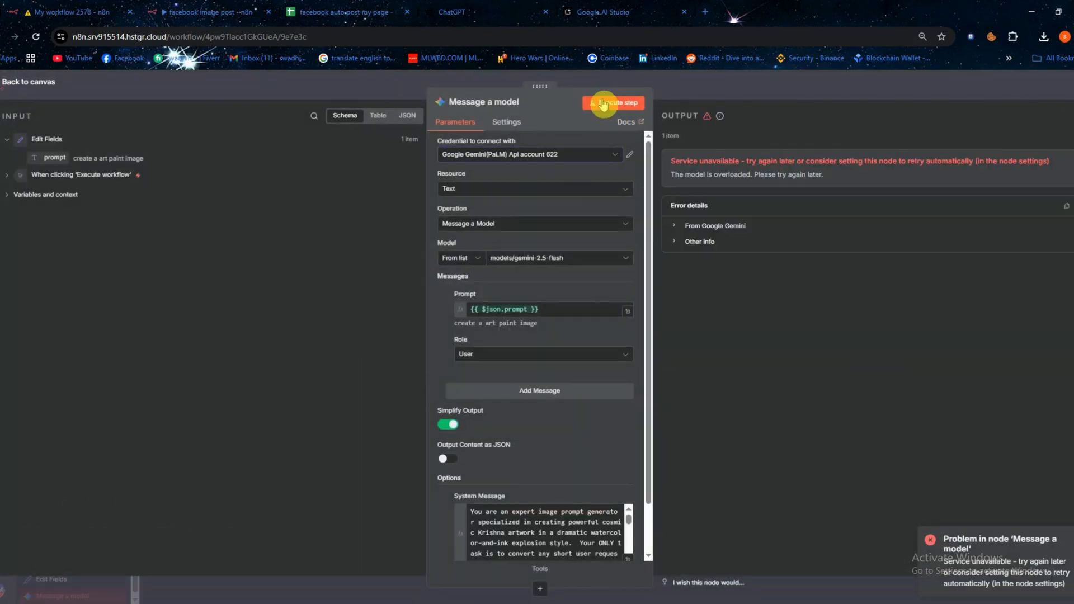
pyautogui.click(613, 103)
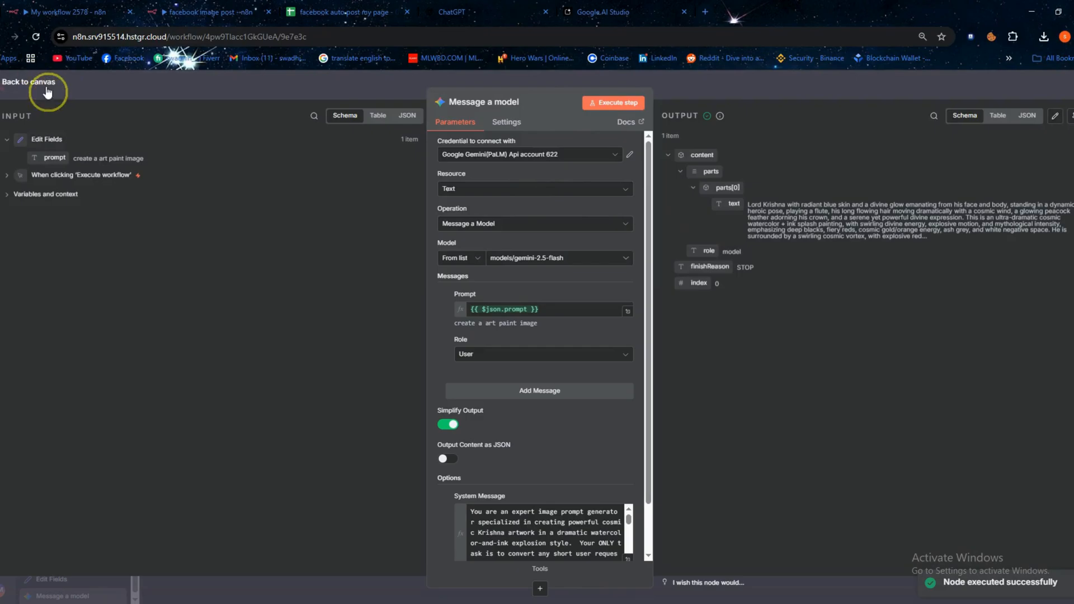
pyautogui.click(27, 82)
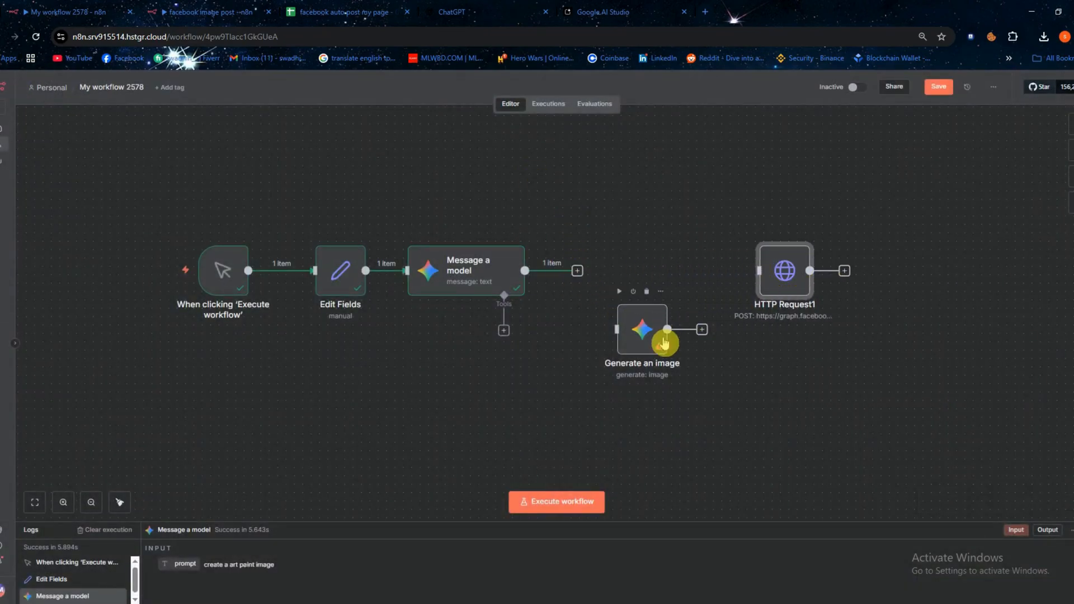
# - Connect Generate an image, set gemini-2.0-flash-preview-image-generation, run it and view the Krishna image
pyautogui.moveTo(642, 329); pyautogui.dragTo(625, 271)
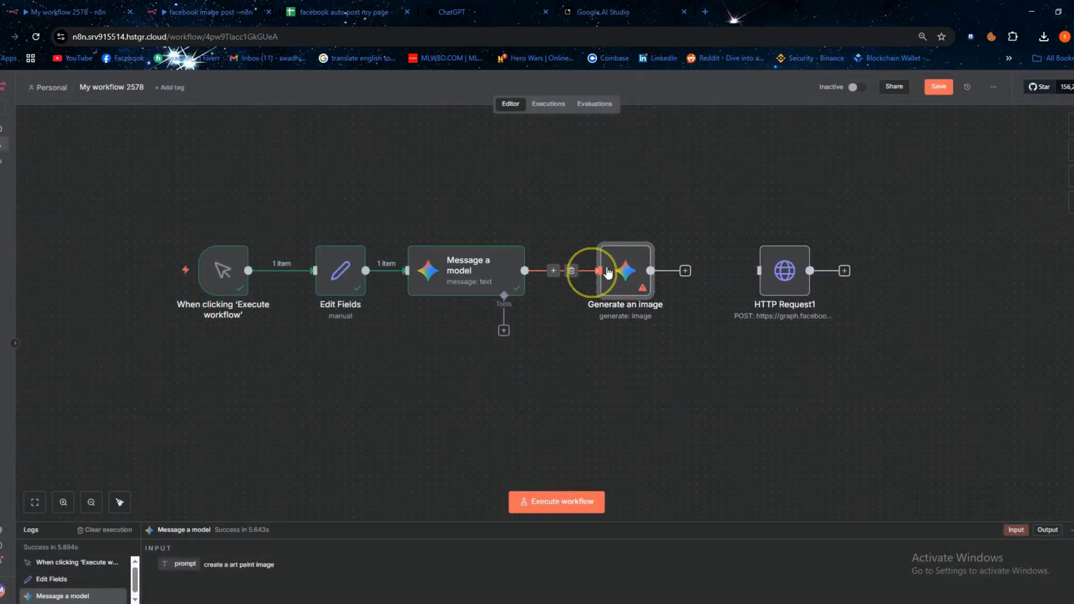
pyautogui.doubleClick(625, 270)
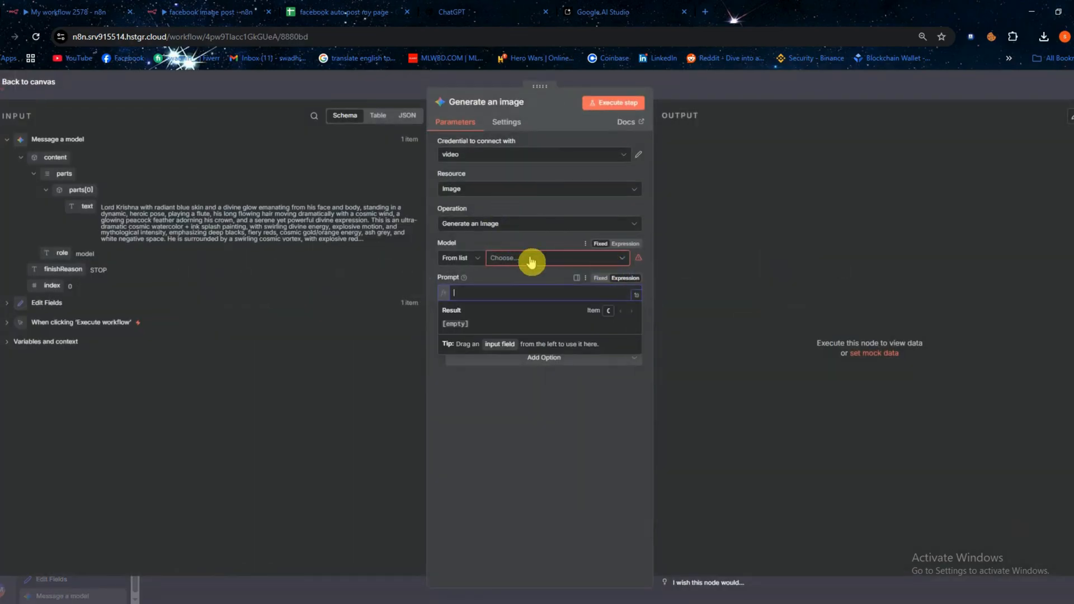
pyautogui.click(553, 258)
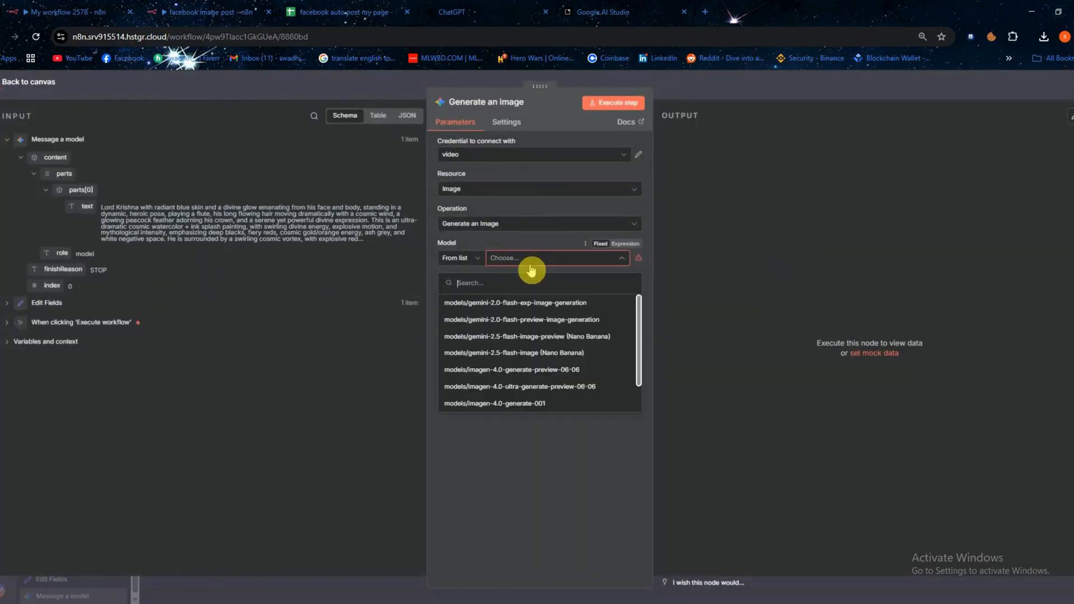
pyautogui.click(521, 320)
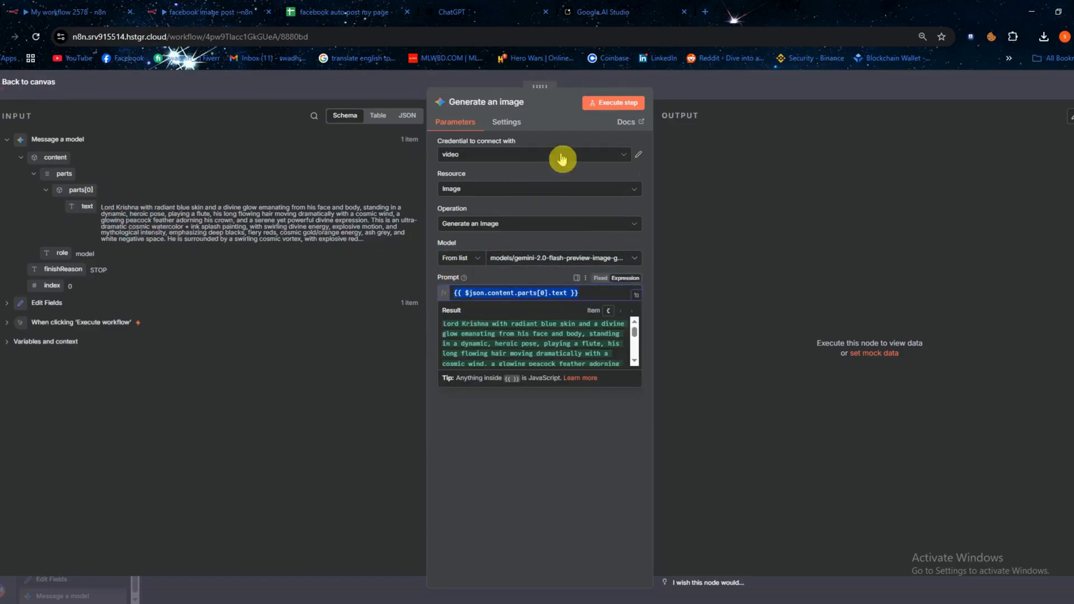
pyautogui.click(617, 103)
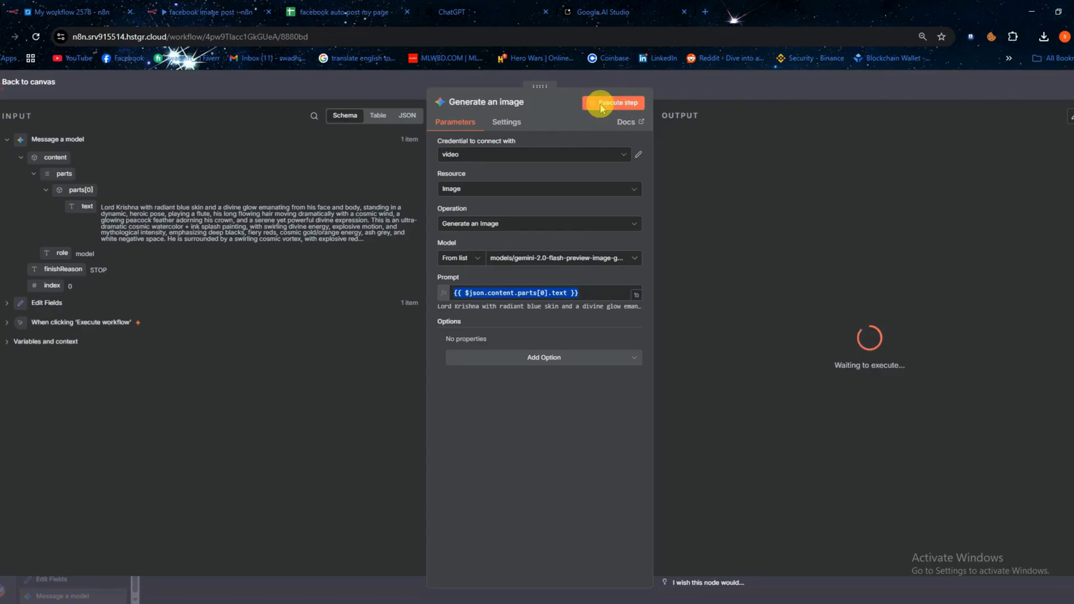
pyautogui.click(613, 101)
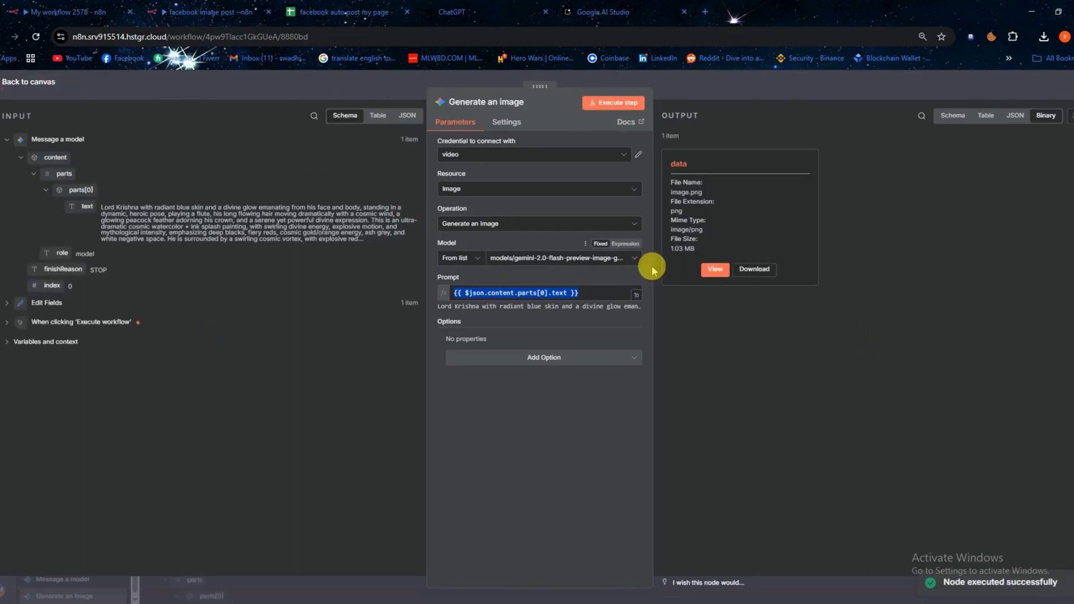
pyautogui.click(715, 269)
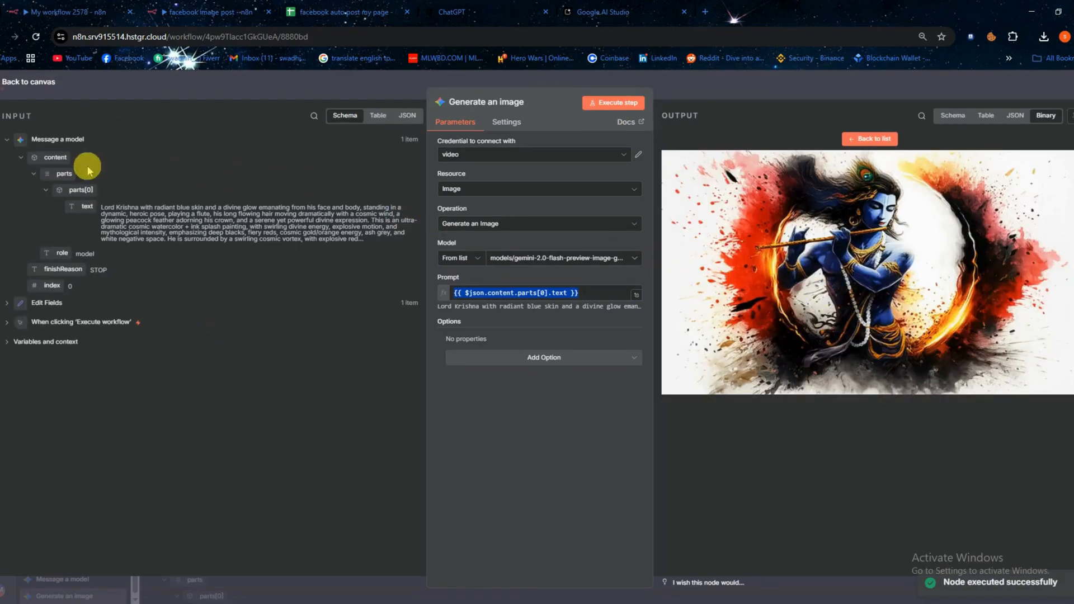
pyautogui.click(29, 81)
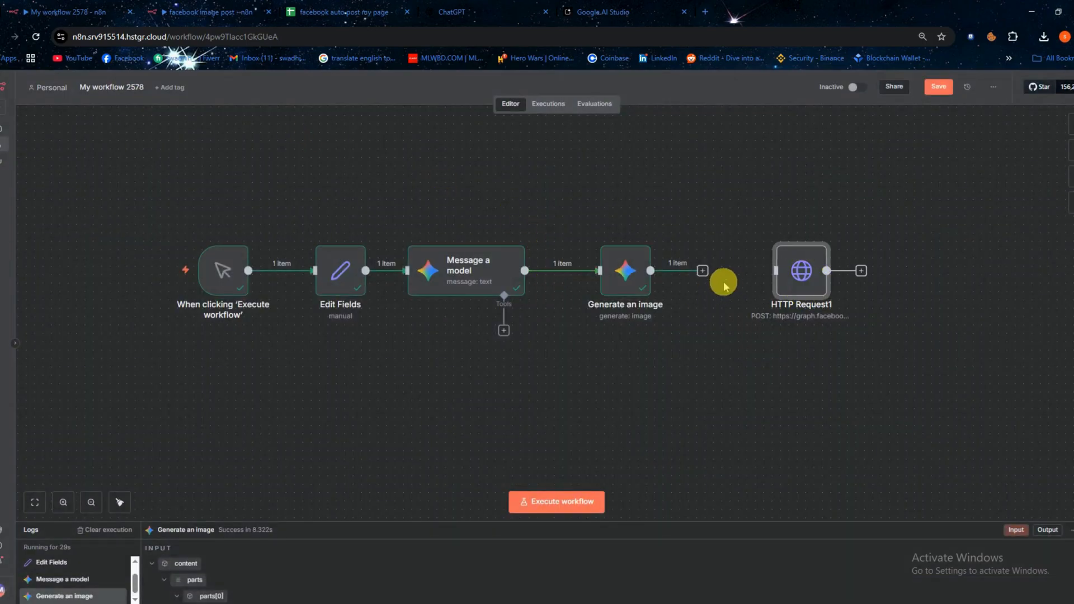
# - Run HTTP Request1 to post the image, getting a Bad request error from the pageId placeholder
pyautogui.doubleClick(800, 270)
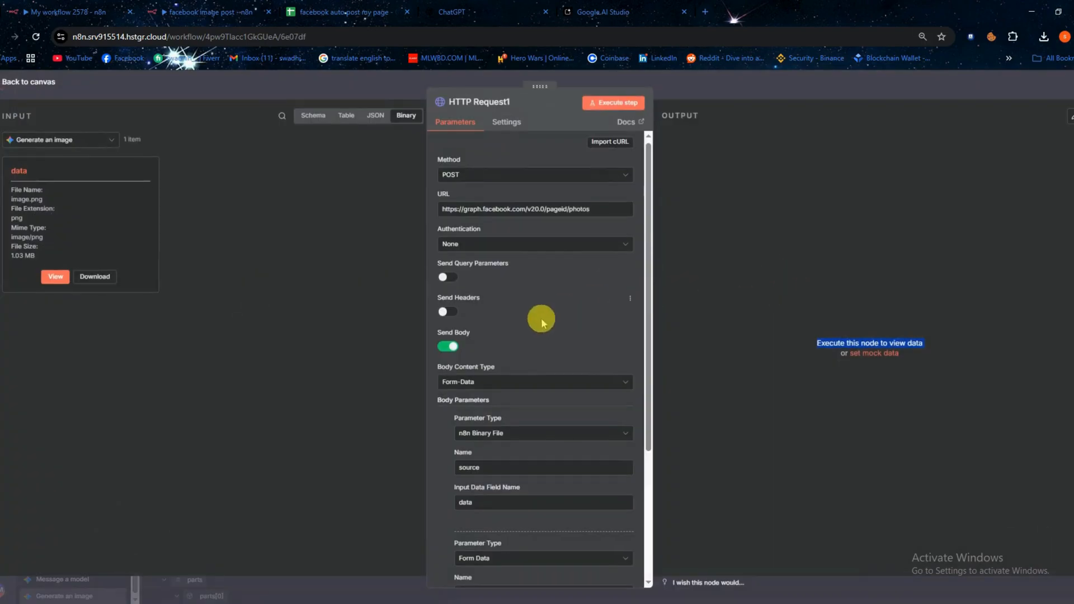
pyautogui.click(612, 103)
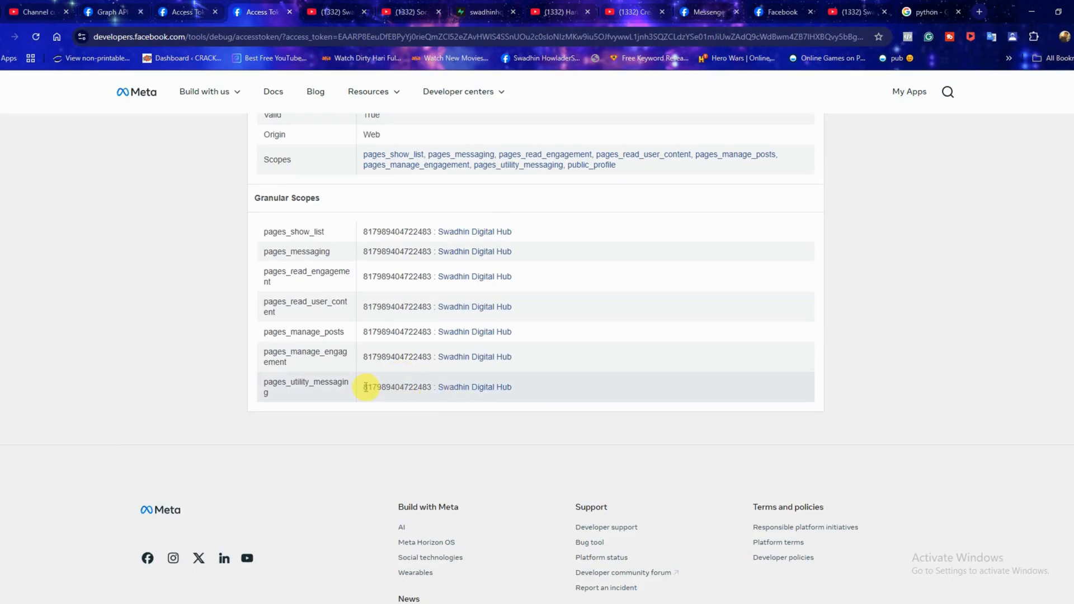
pyautogui.moveTo(364, 387); pyautogui.dragTo(455, 387)
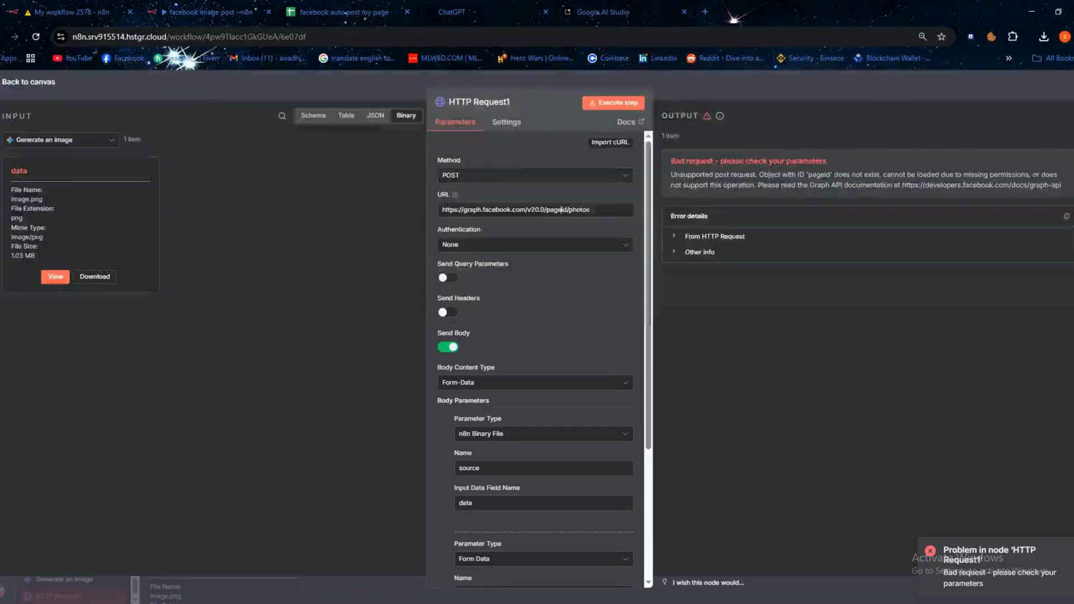
pyautogui.click(541, 210)
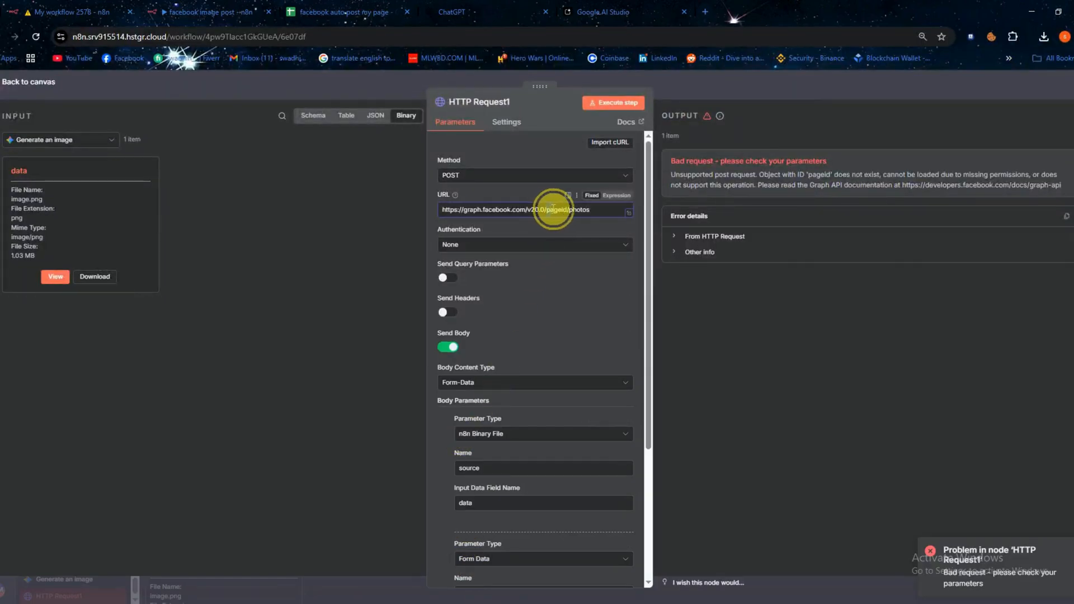
pyautogui.doubleClick(543, 210)
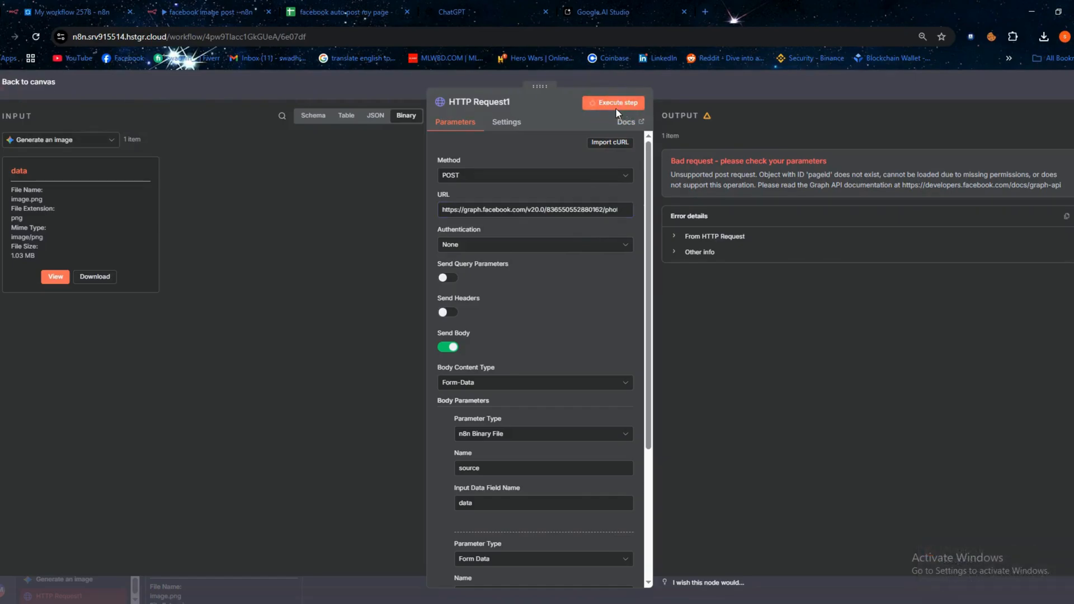
pyautogui.click(617, 102)
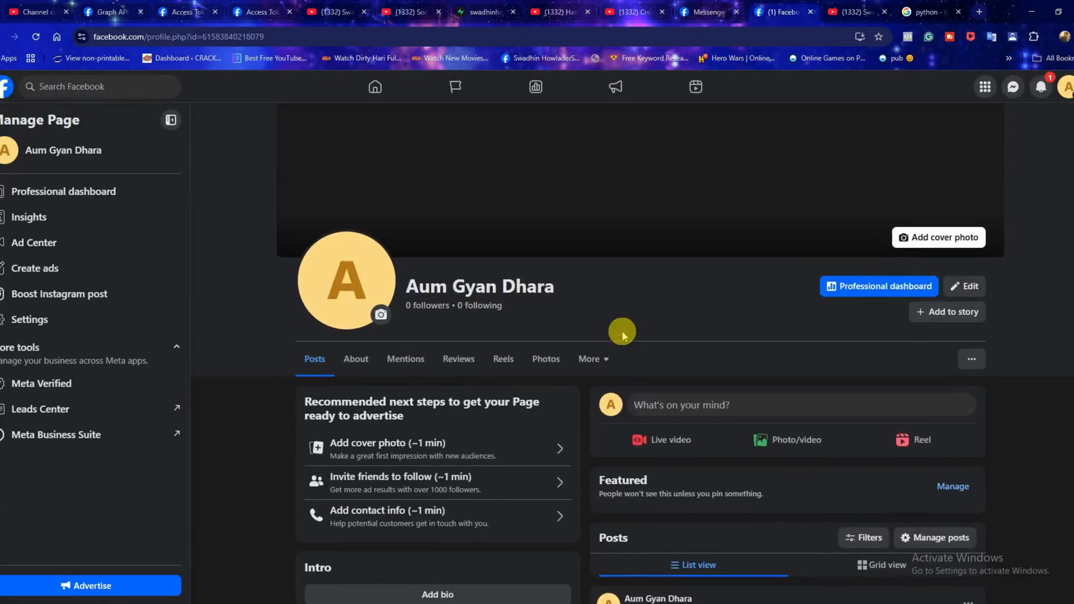
# - Scroll the Facebook Page down to the Posts section showing the new Krishna post
pyautogui.scroll(-3)
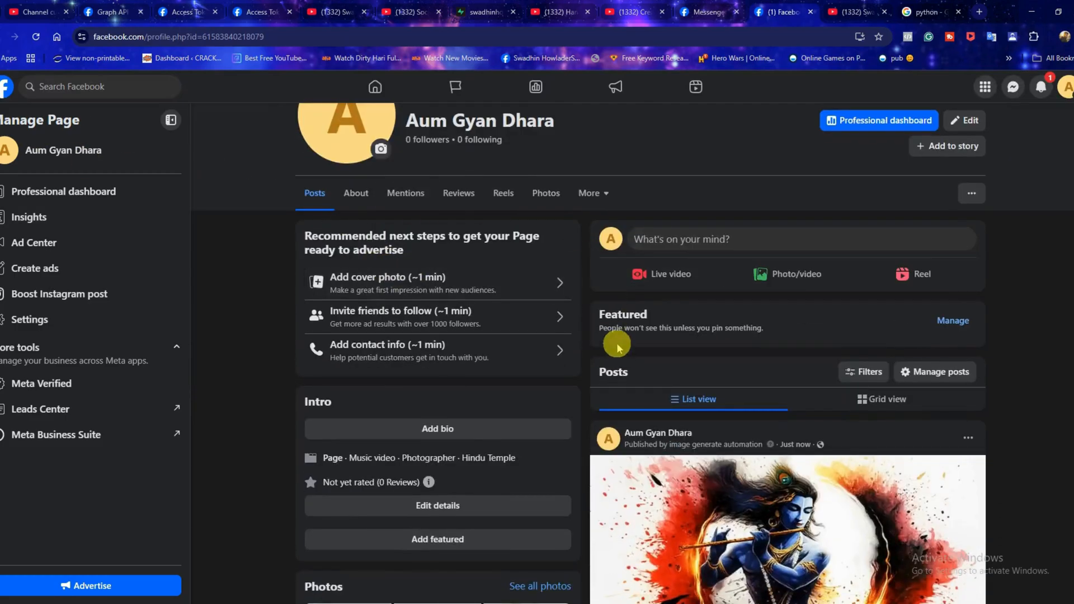
pyautogui.scroll(-3)
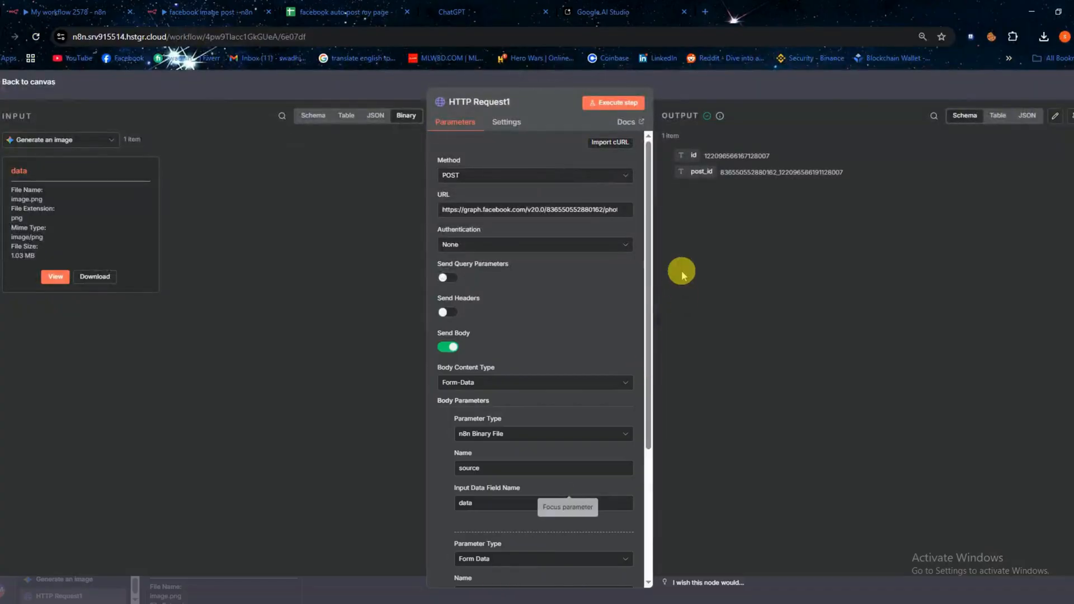
# - Return from HTTP Request1 to the workflow canvas
pyautogui.click(55, 277)
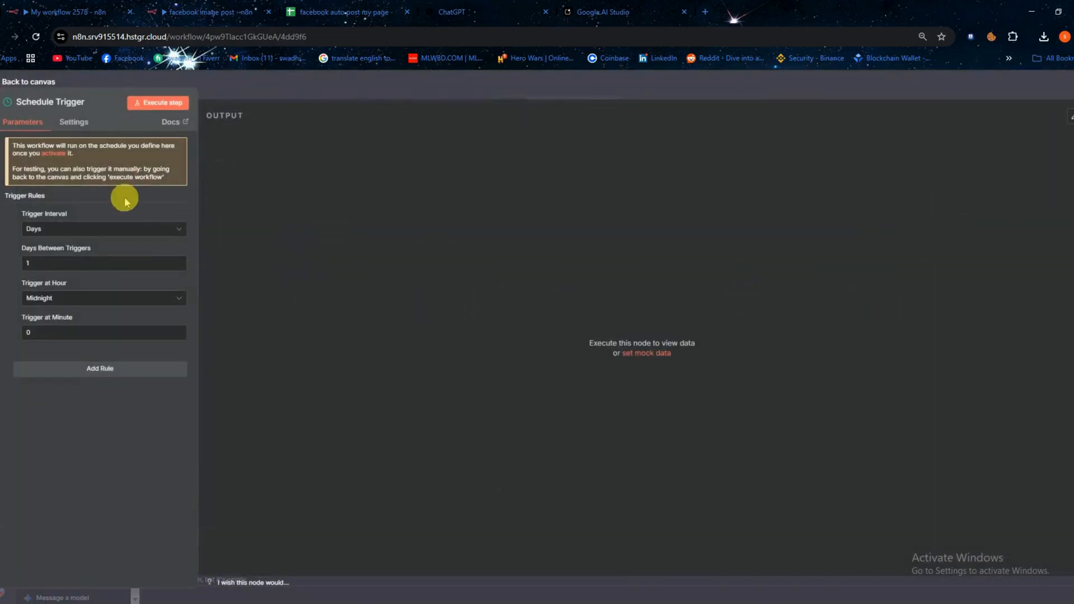
# - Keep the Schedule Trigger at every 1 day at midnight and return to the canvas
pyautogui.click(103, 263)
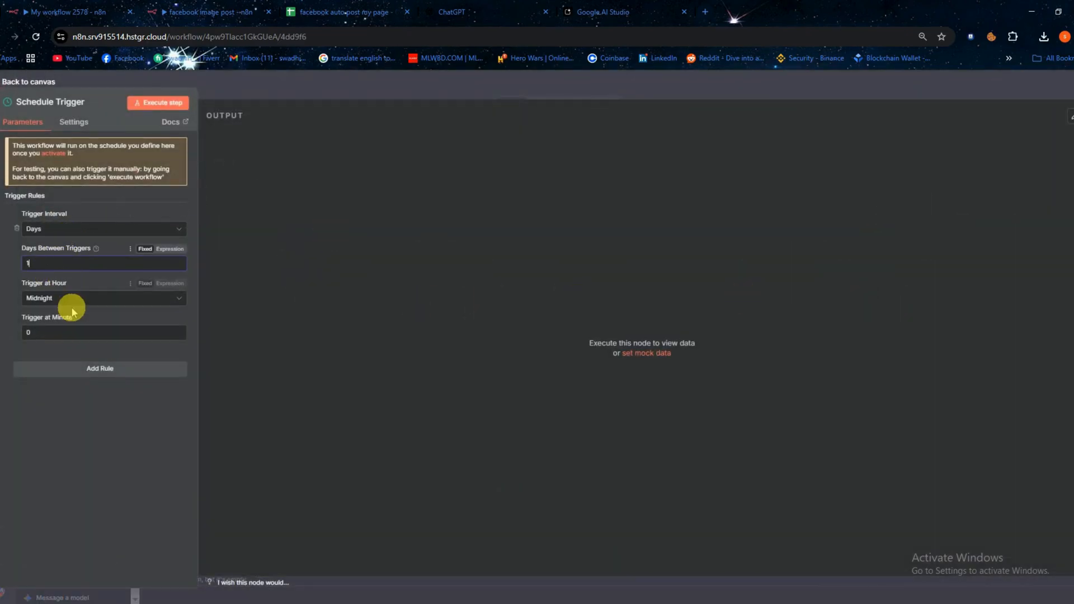
pyautogui.click(103, 297)
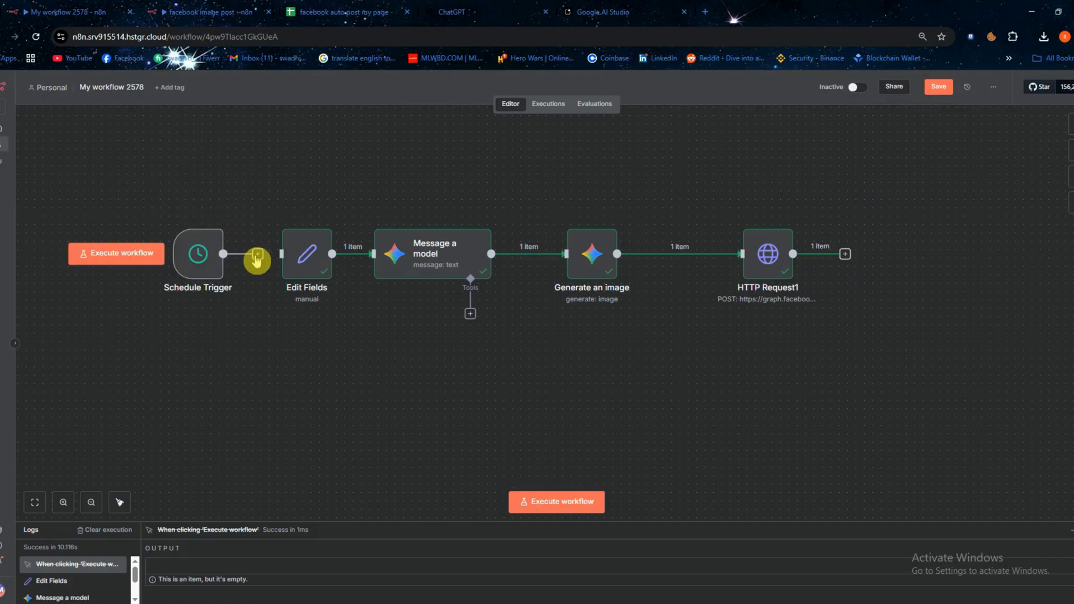
# - Link Schedule Trigger to Edit Fields, save, and switch the workflow from Inactive to Active
pyautogui.click(938, 86)
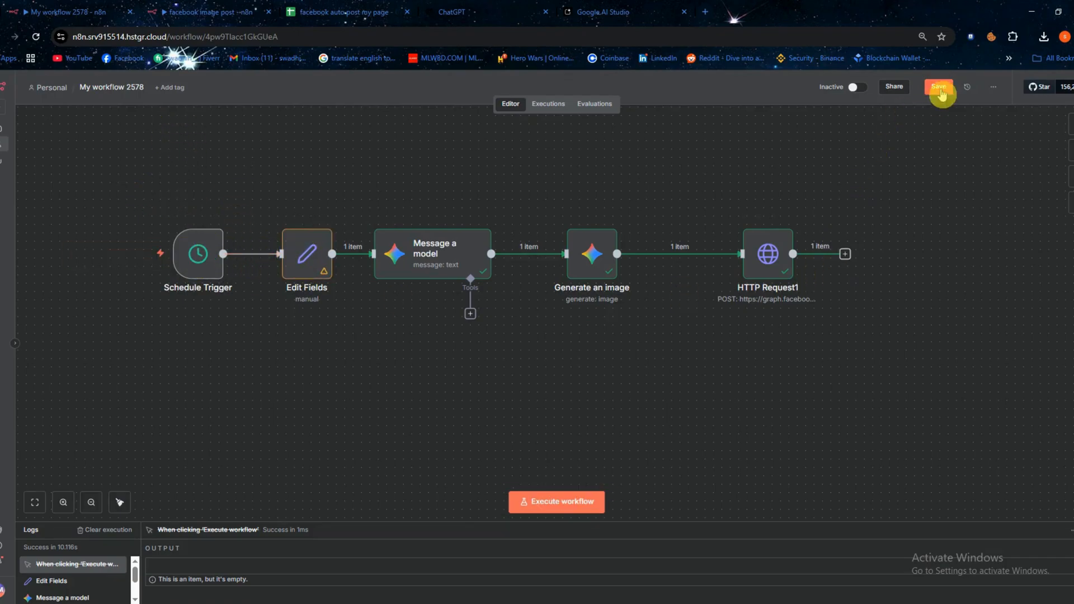
pyautogui.click(939, 87)
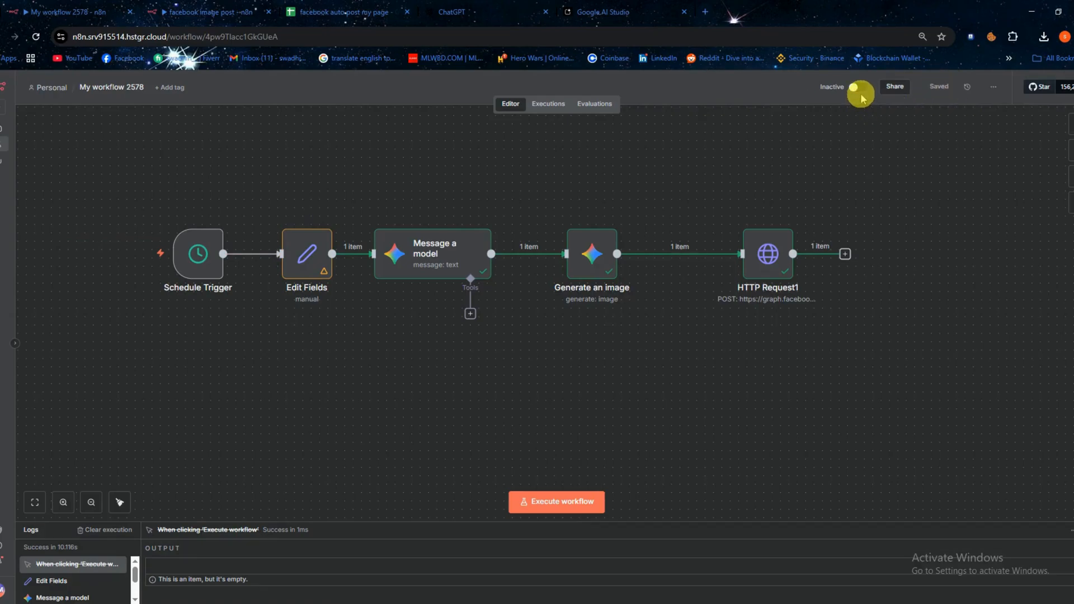
pyautogui.click(858, 88)
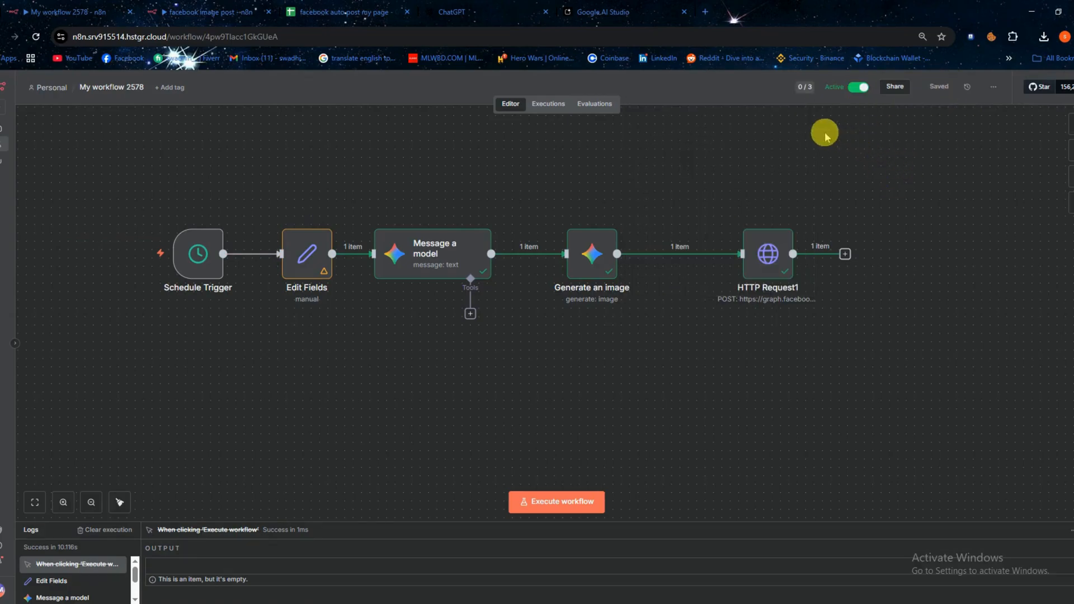
pyautogui.moveTo(756, 393)
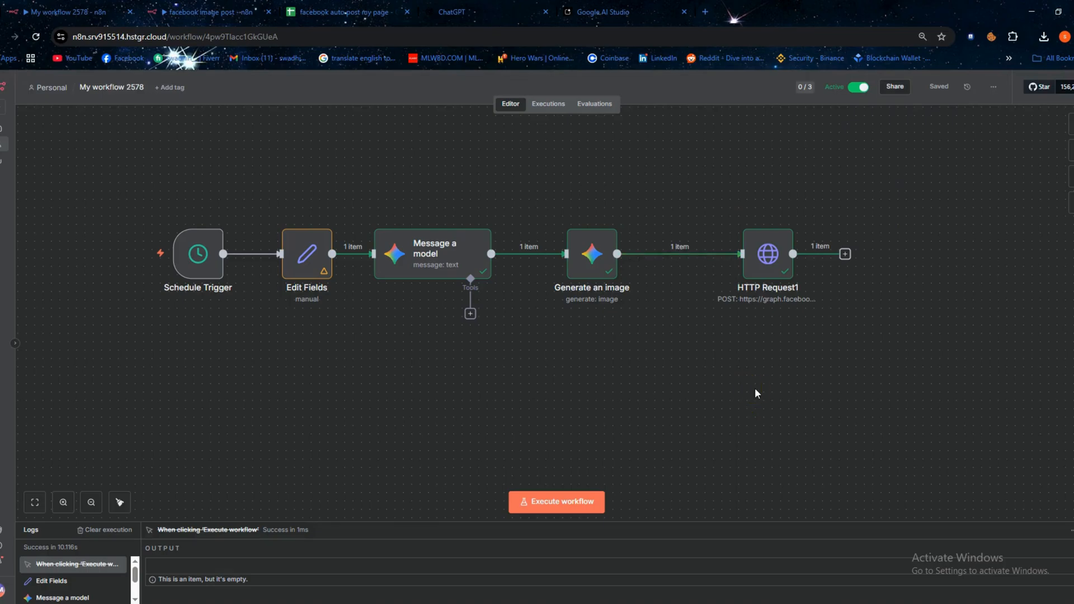